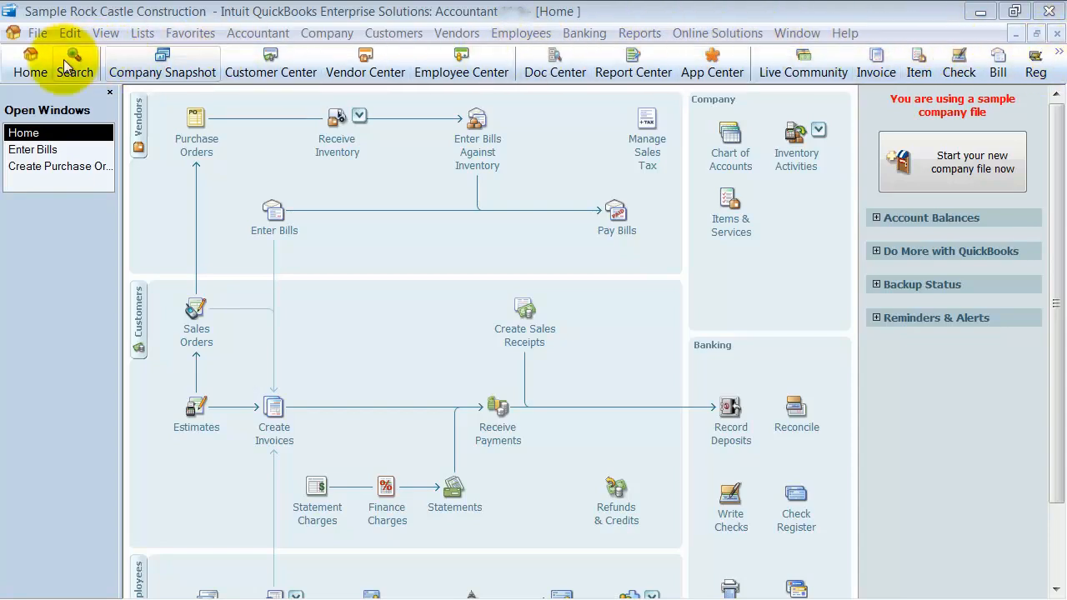
pyautogui.moveTo(340, 65)
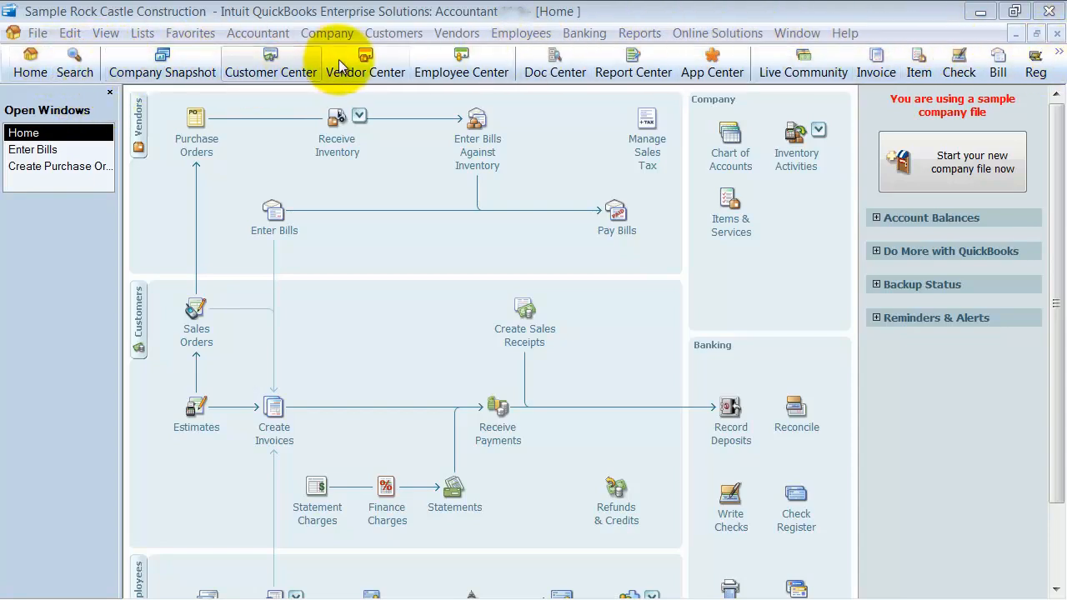
pyautogui.moveTo(804, 64)
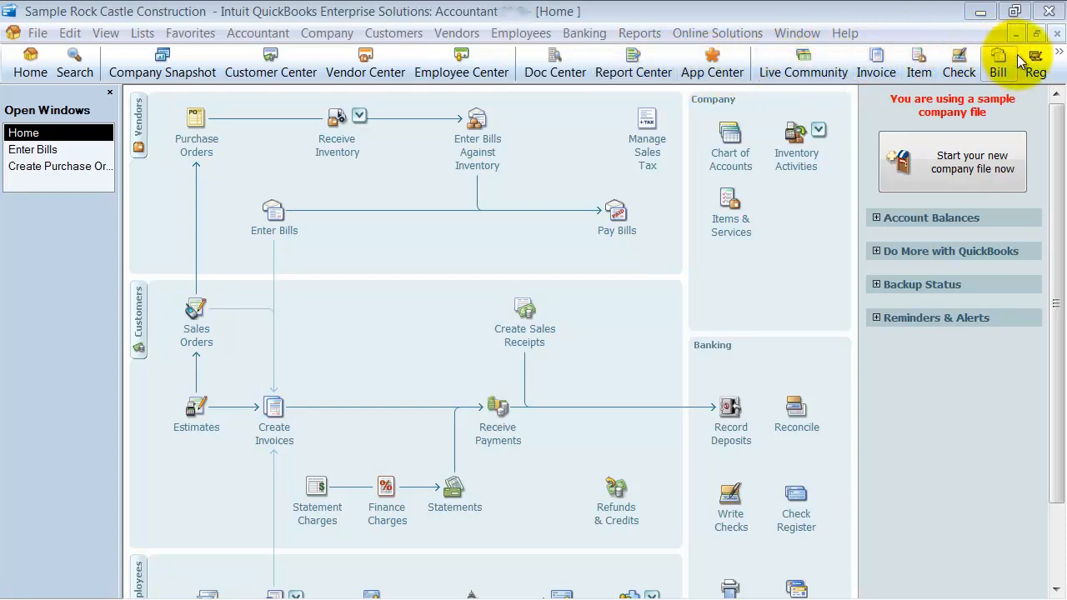
# Step: Reveal the overflowing icon bar items before customizing the icon bar
pyautogui.click(1057, 57)
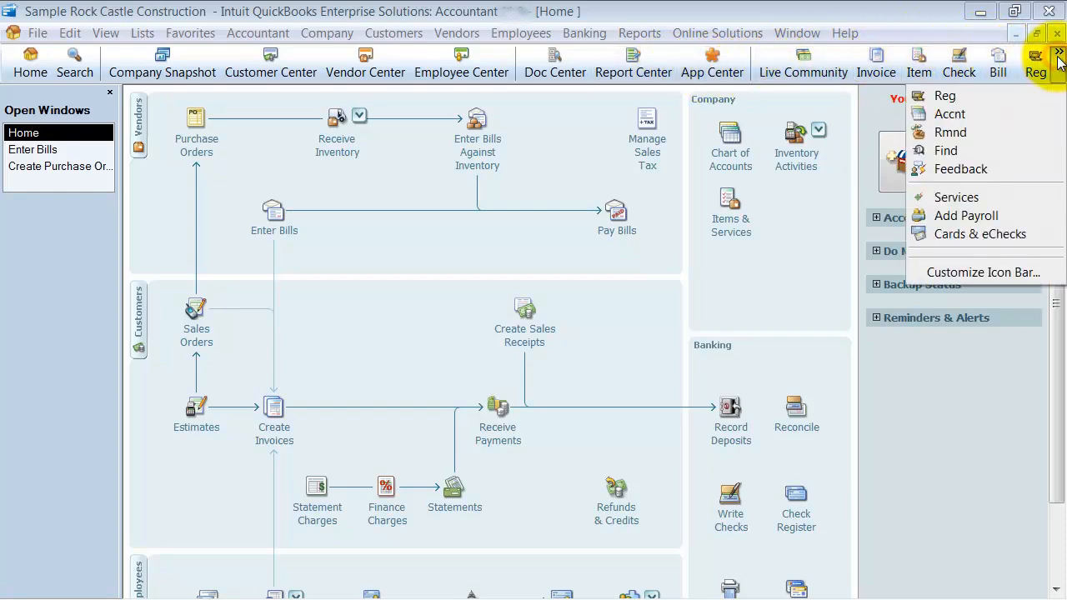
pyautogui.moveTo(1036, 63)
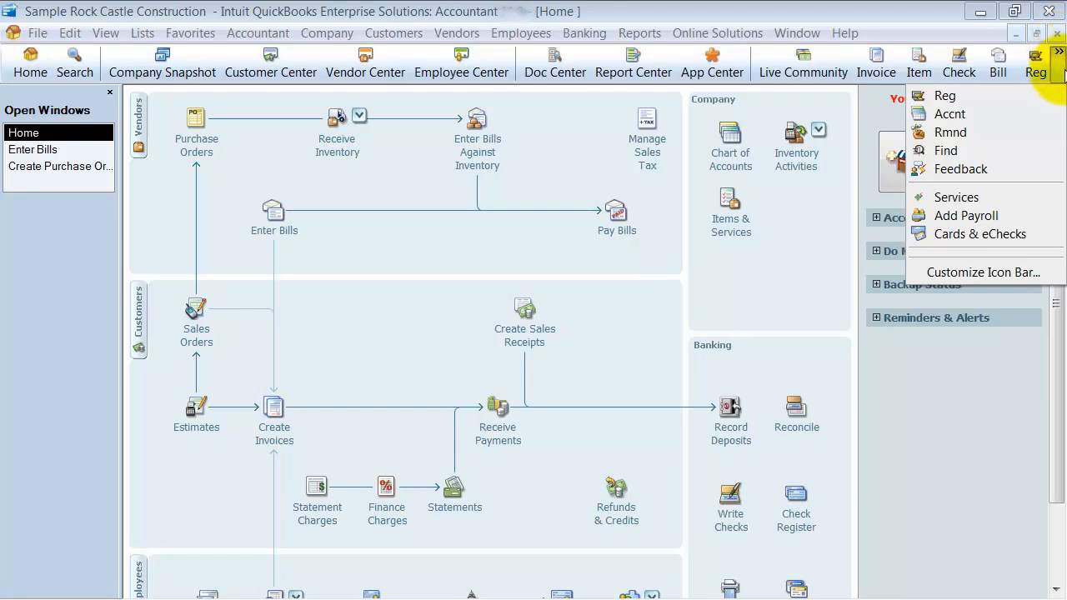
pyautogui.moveTo(947, 150)
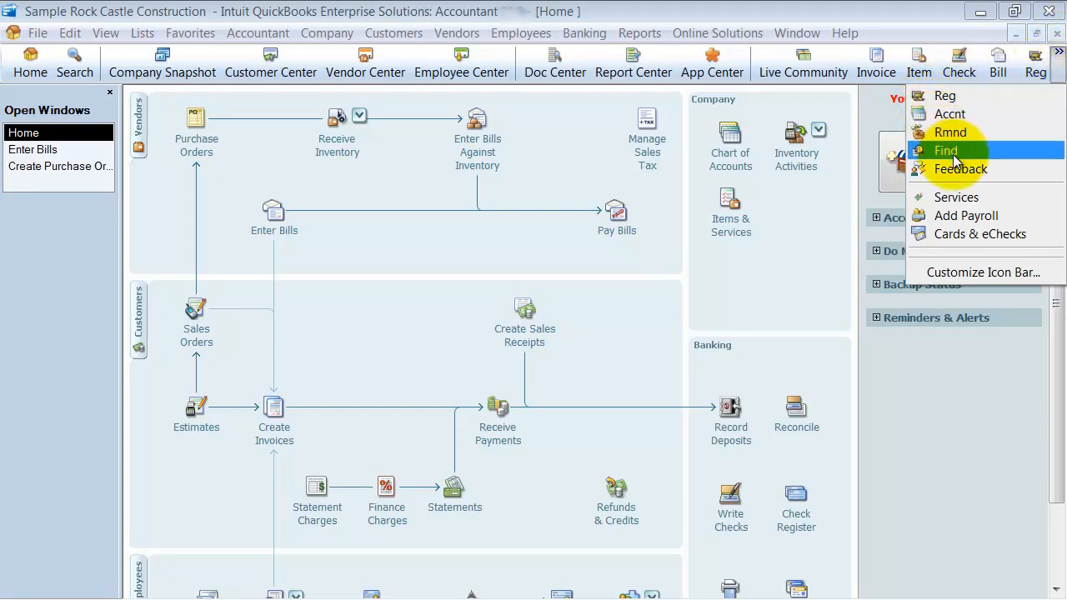
pyautogui.moveTo(1007, 342)
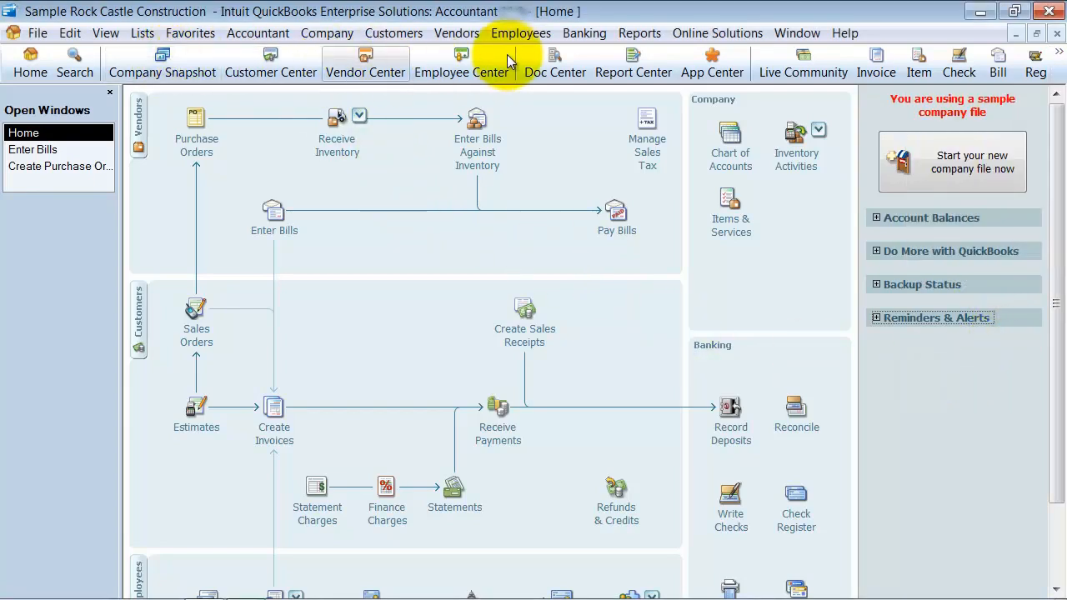
pyautogui.moveTo(860, 70)
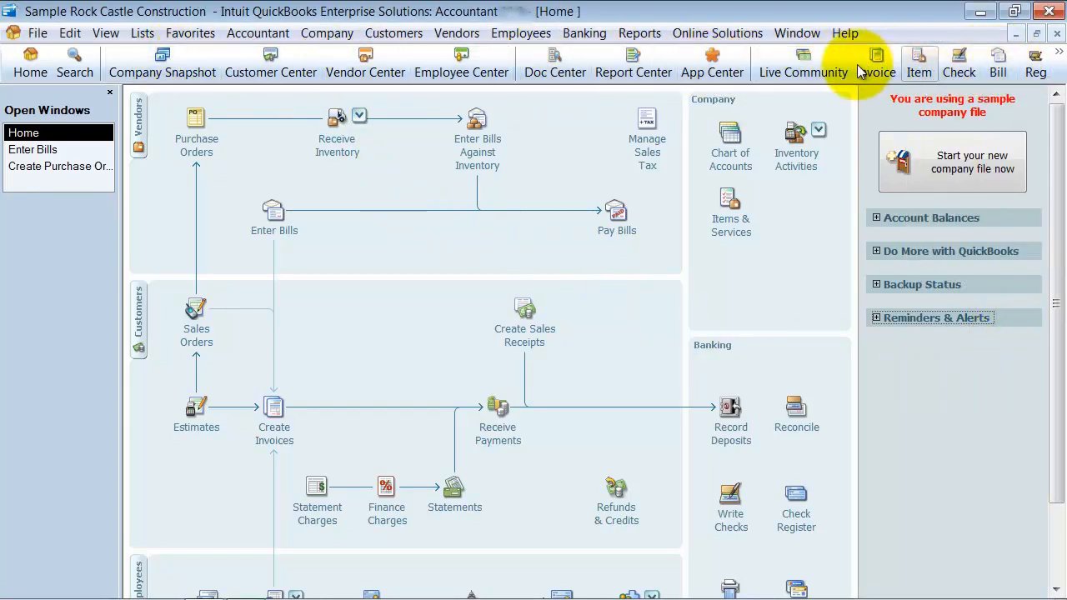
pyautogui.moveTo(365, 64)
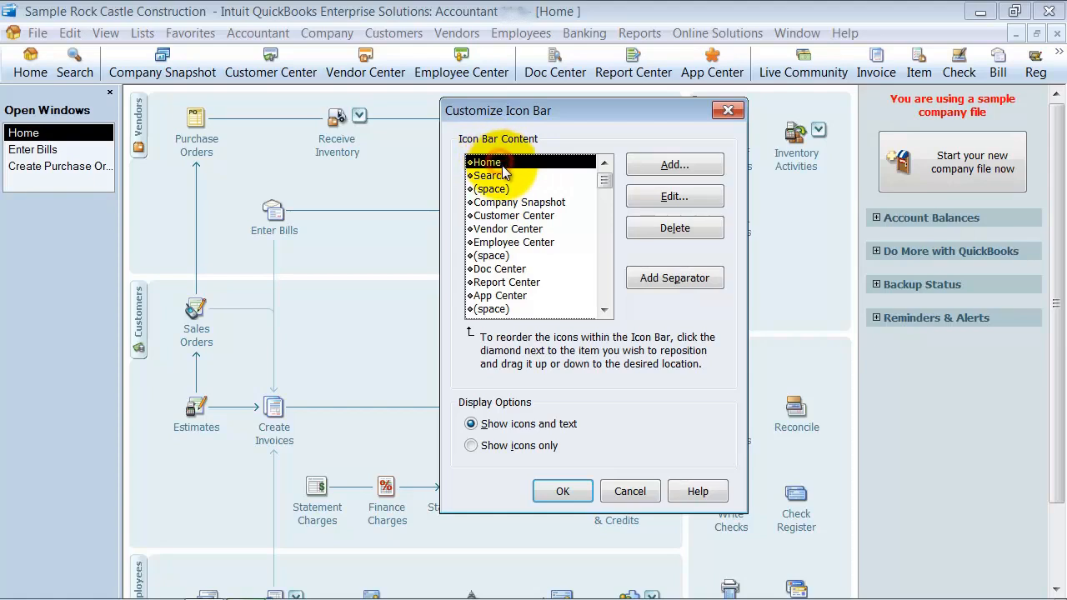
# Step: Delete Doc Center, Report Center, Live Community, Invoice and all trailing items and spacers from the icon bar
pyautogui.click(490, 175)
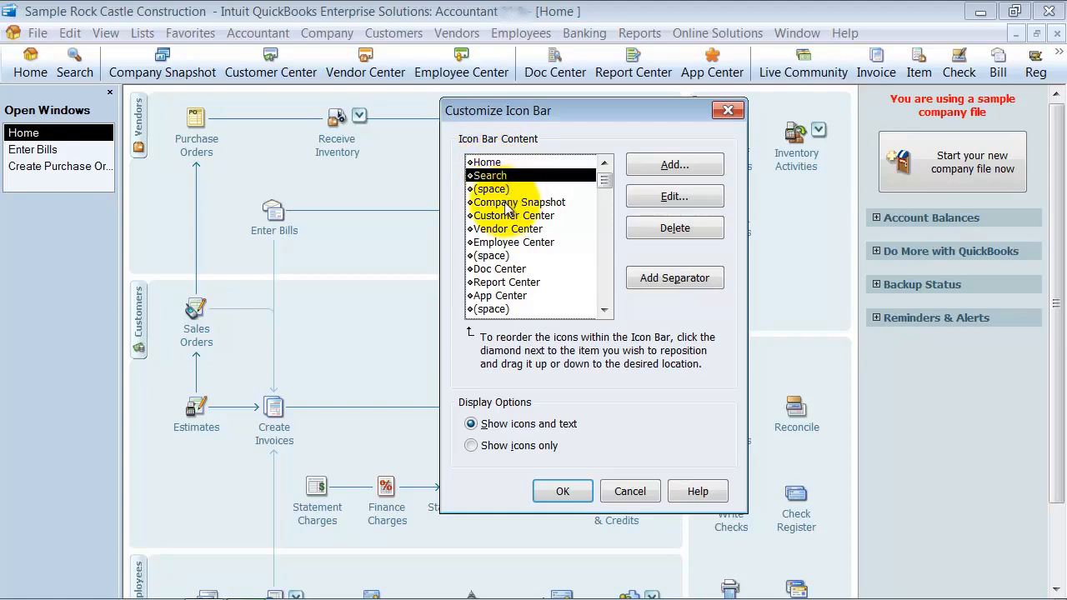
pyautogui.click(513, 215)
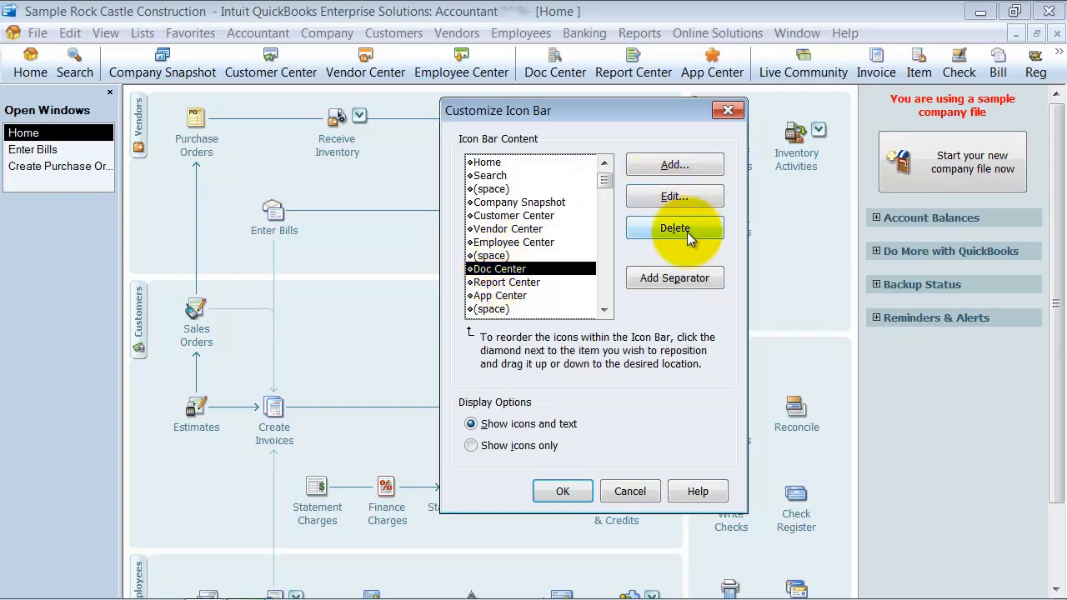
pyautogui.click(673, 227)
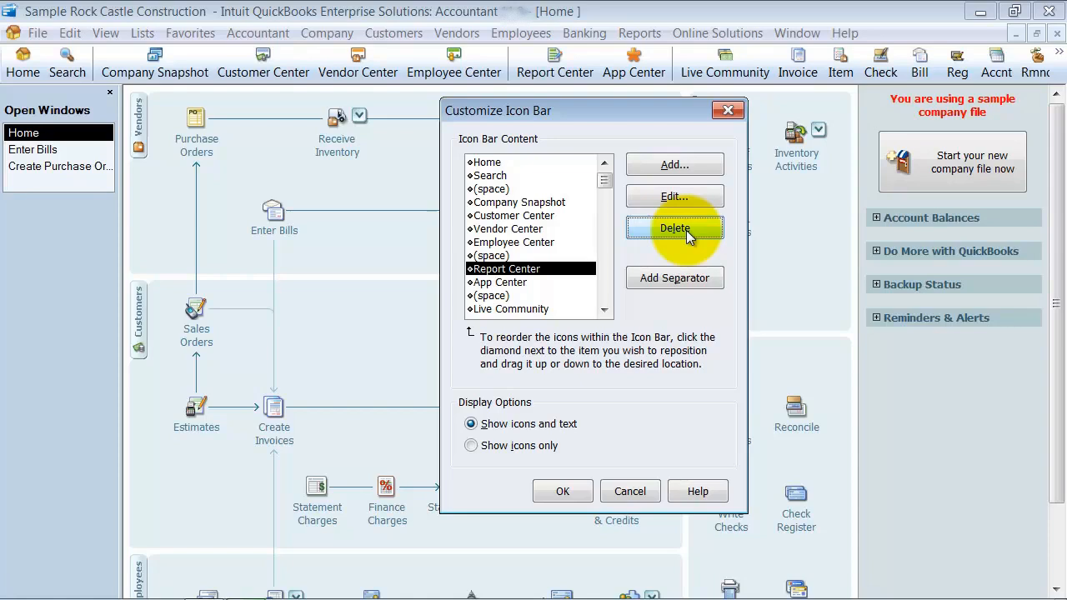
pyautogui.click(673, 227)
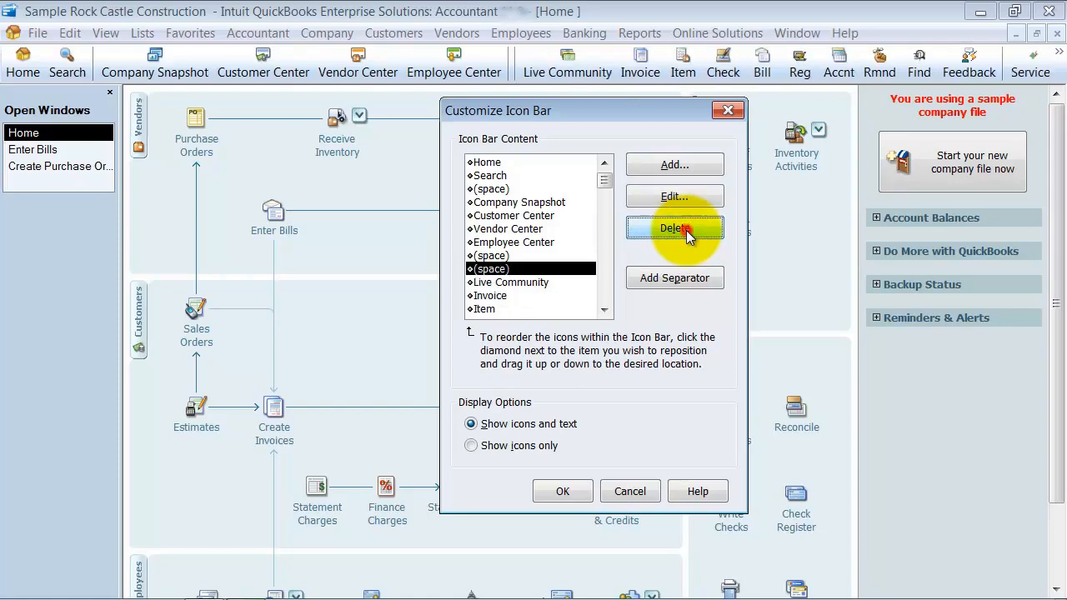
pyautogui.click(674, 229)
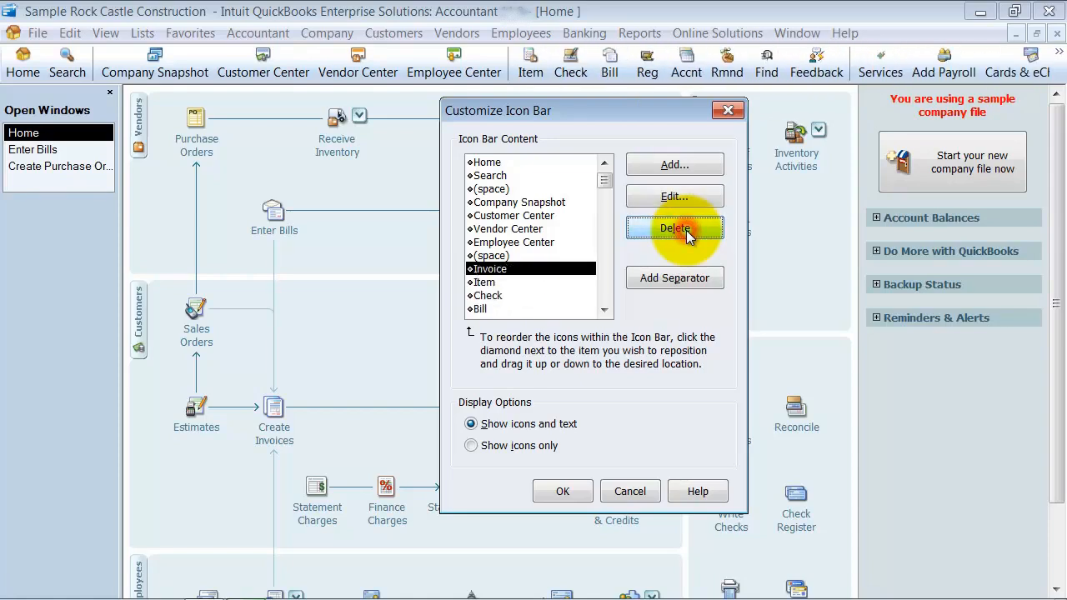
pyautogui.click(673, 227)
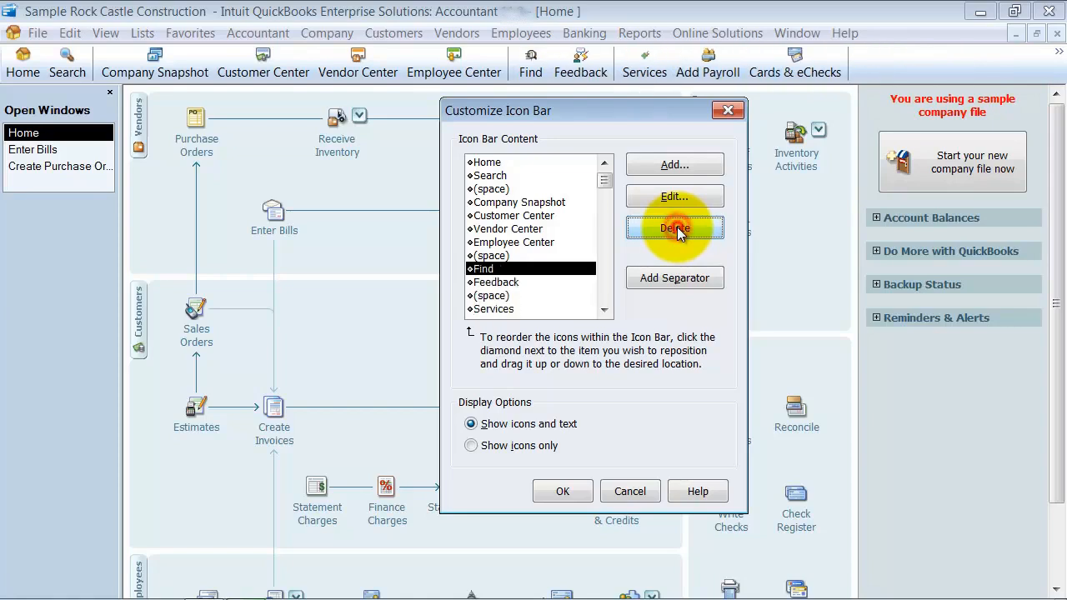
pyautogui.click(674, 228)
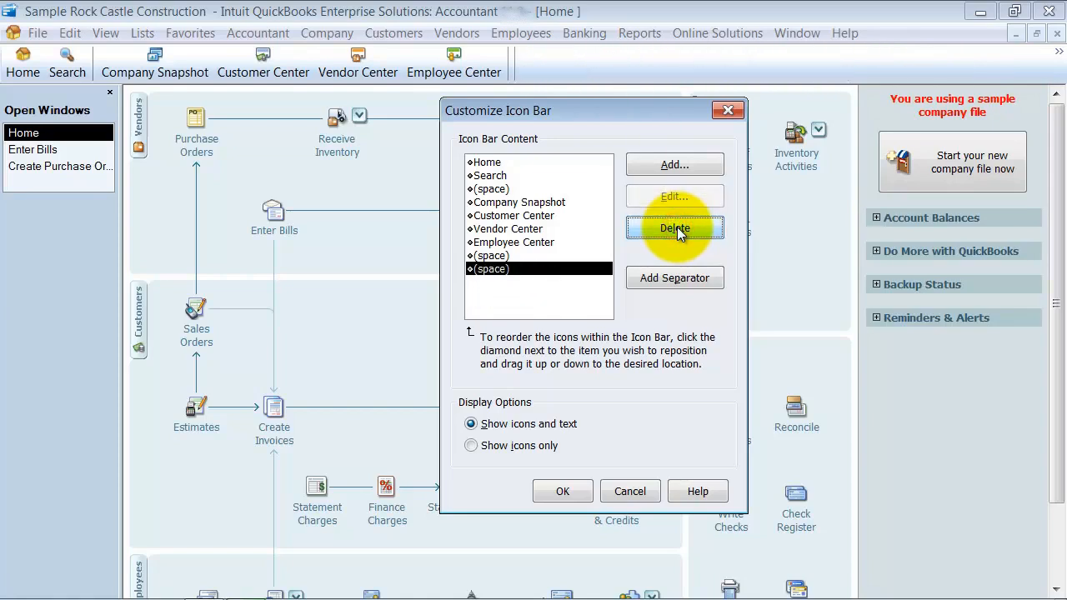
pyautogui.click(673, 226)
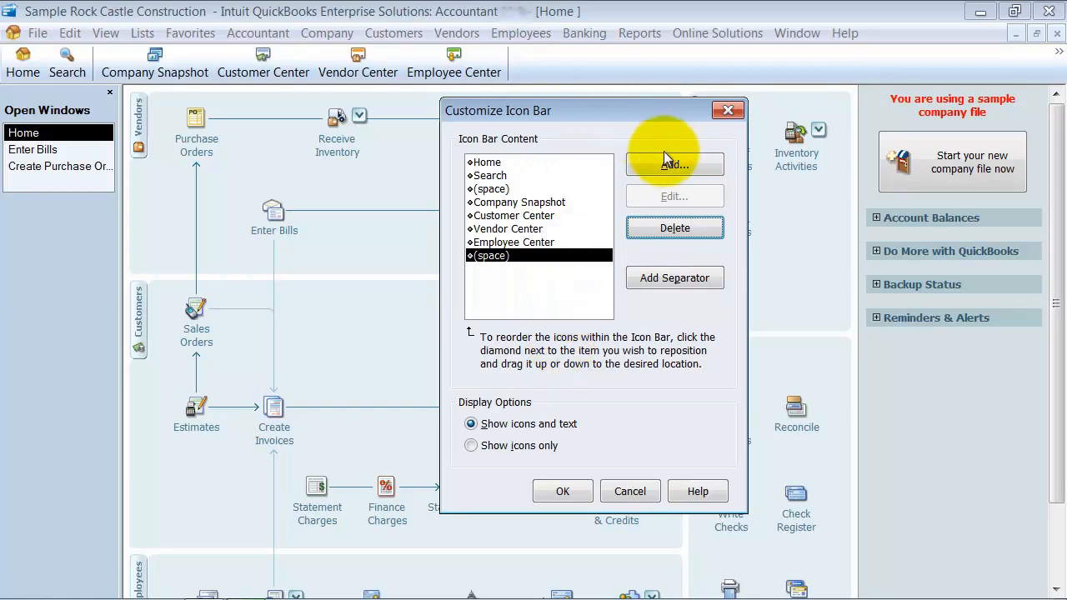
# Step: Add a Chart of Accounts icon bar item labelled COA with a chosen icon
pyautogui.click(673, 163)
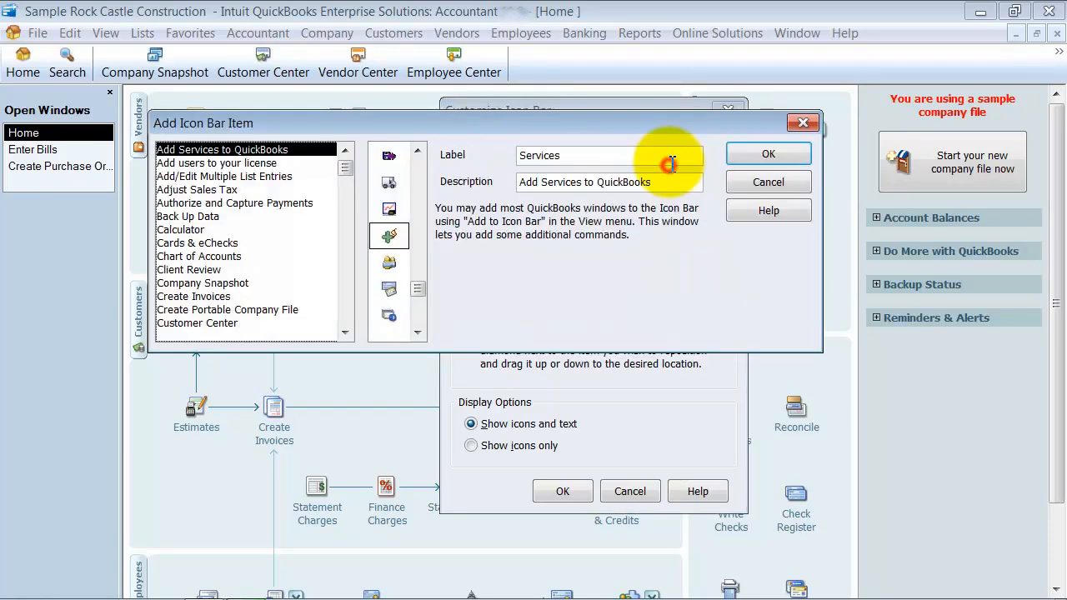
pyautogui.moveTo(325, 210)
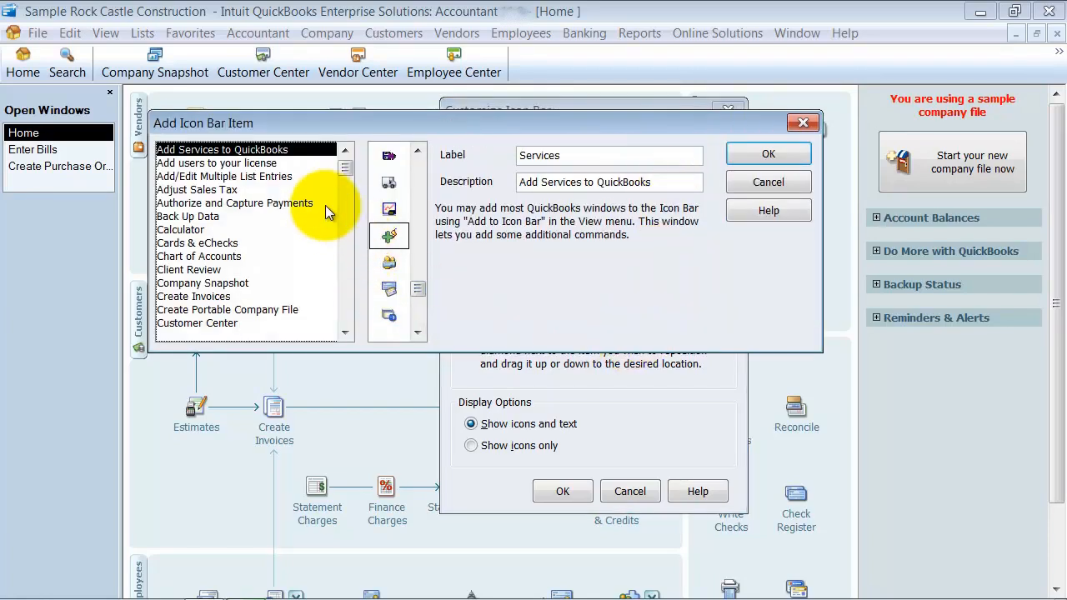
pyautogui.click(345, 172)
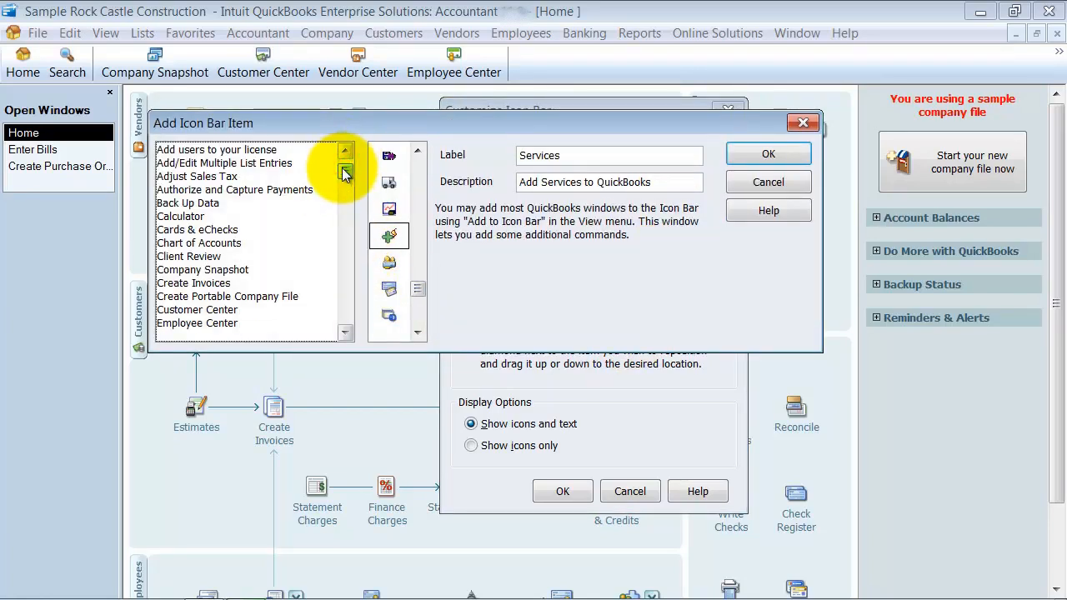
pyautogui.click(198, 243)
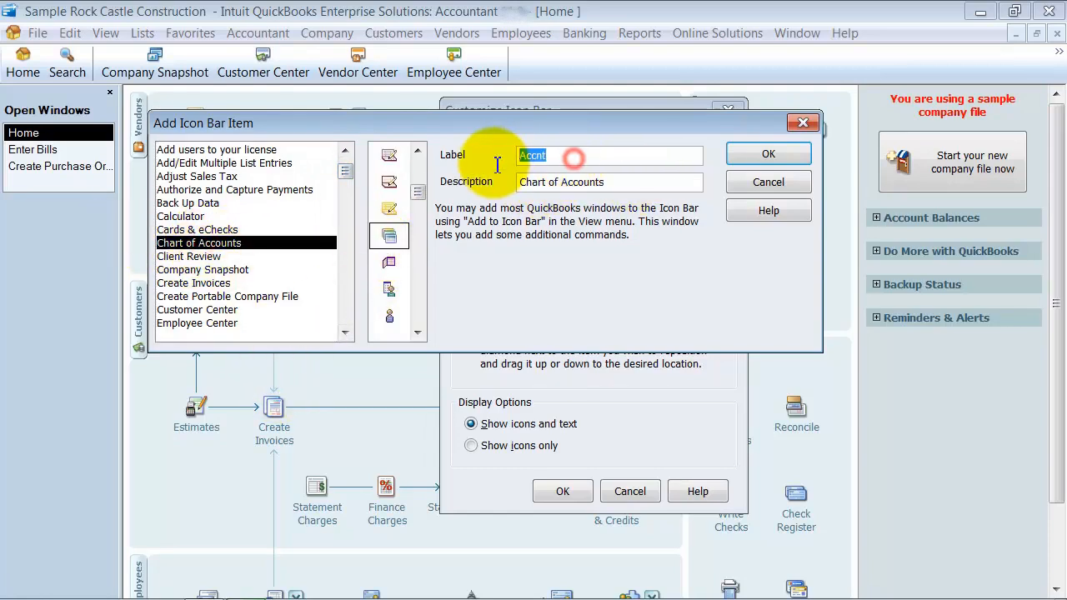
pyautogui.moveTo(658, 274)
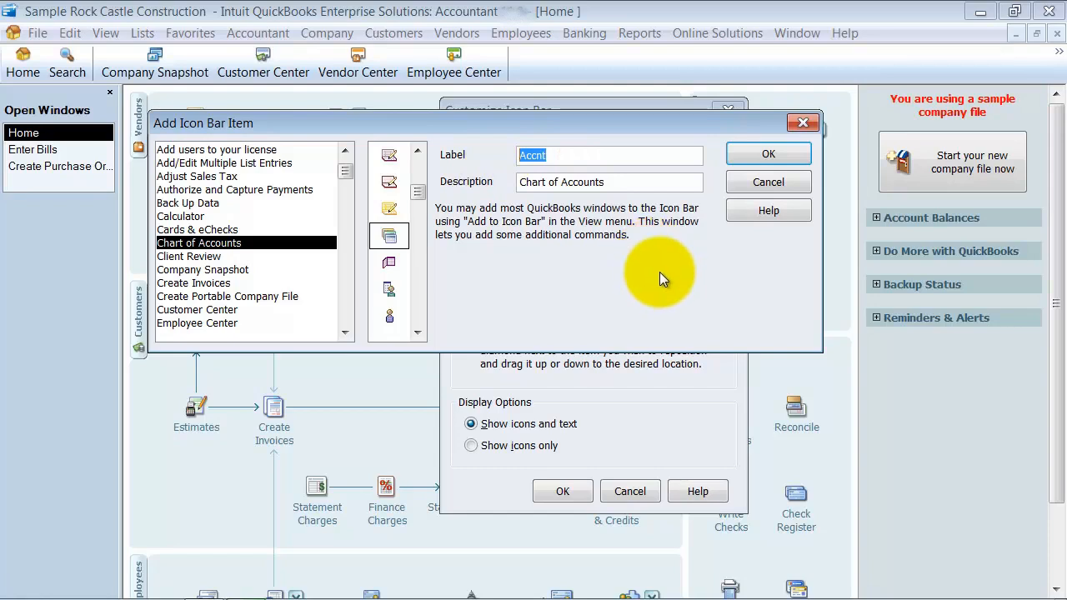
pyautogui.write('COA')
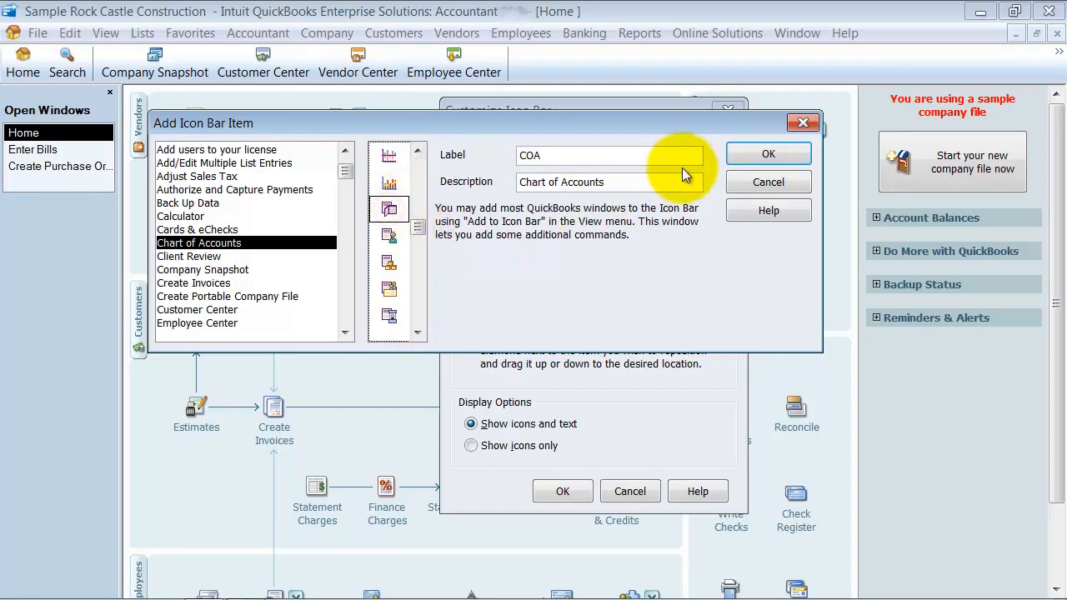
pyautogui.click(767, 153)
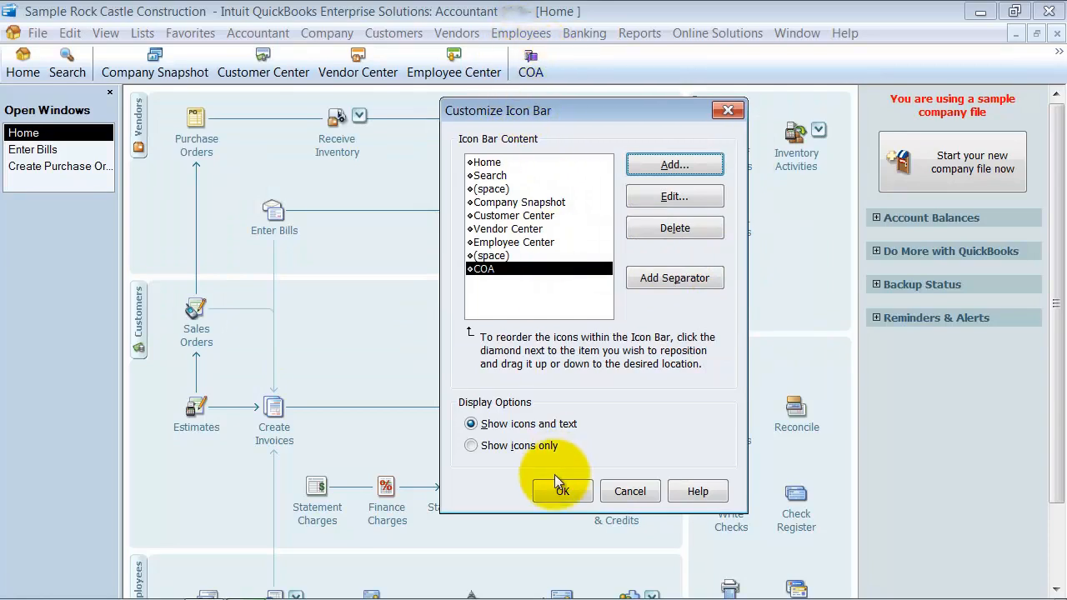
# Step: Add the Add Services to QuickBooks item labelled Services to the icon bar
pyautogui.click(673, 165)
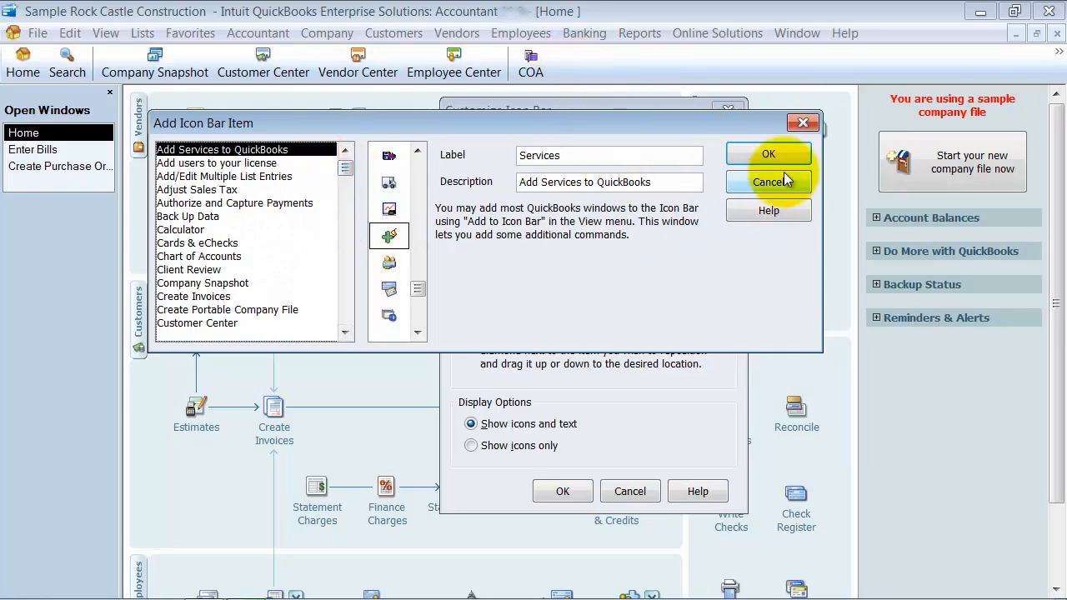
pyautogui.click(766, 153)
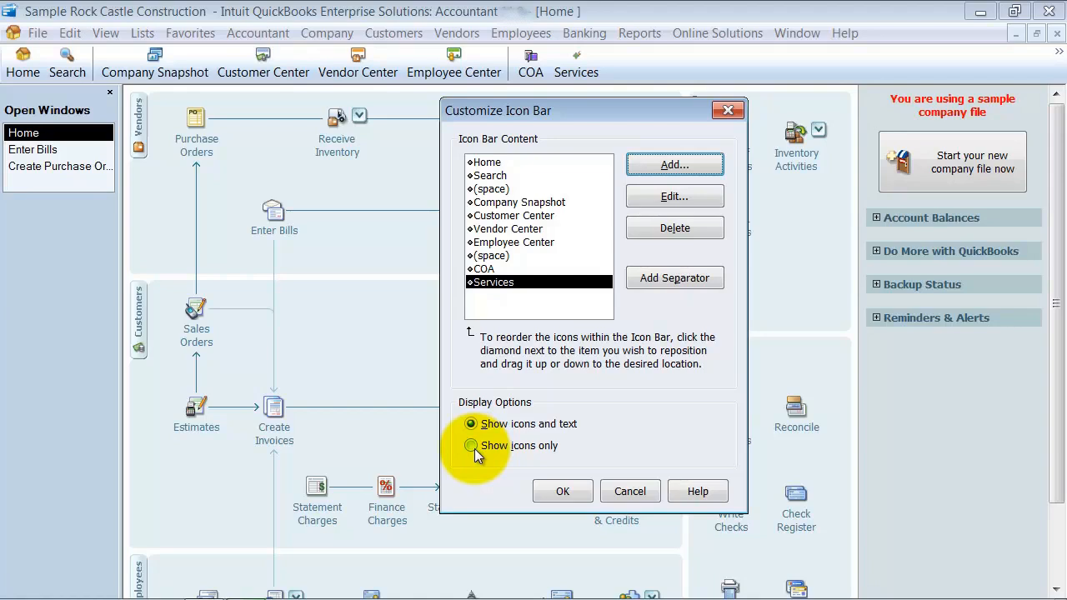
# Step: Set the icon bar to Show icons only and apply the changes
pyautogui.click(470, 445)
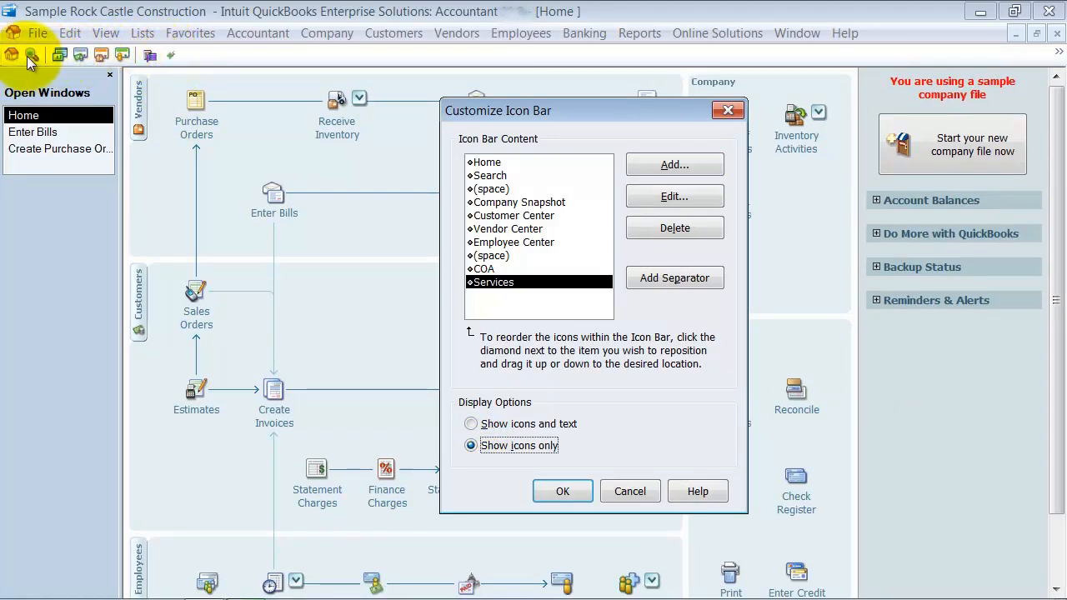
pyautogui.moveTo(194, 64)
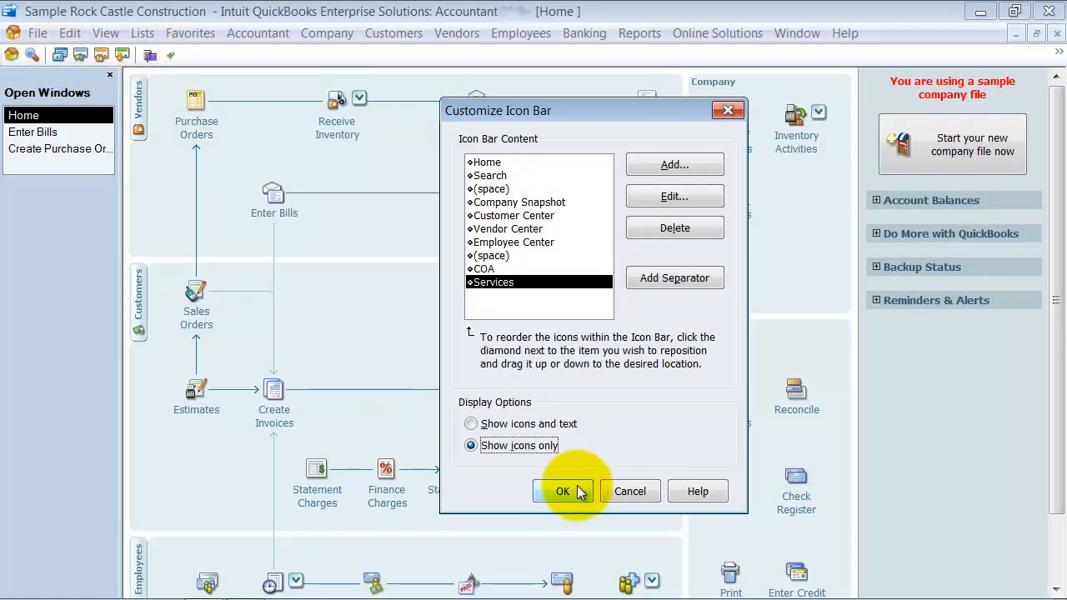
pyautogui.click(563, 490)
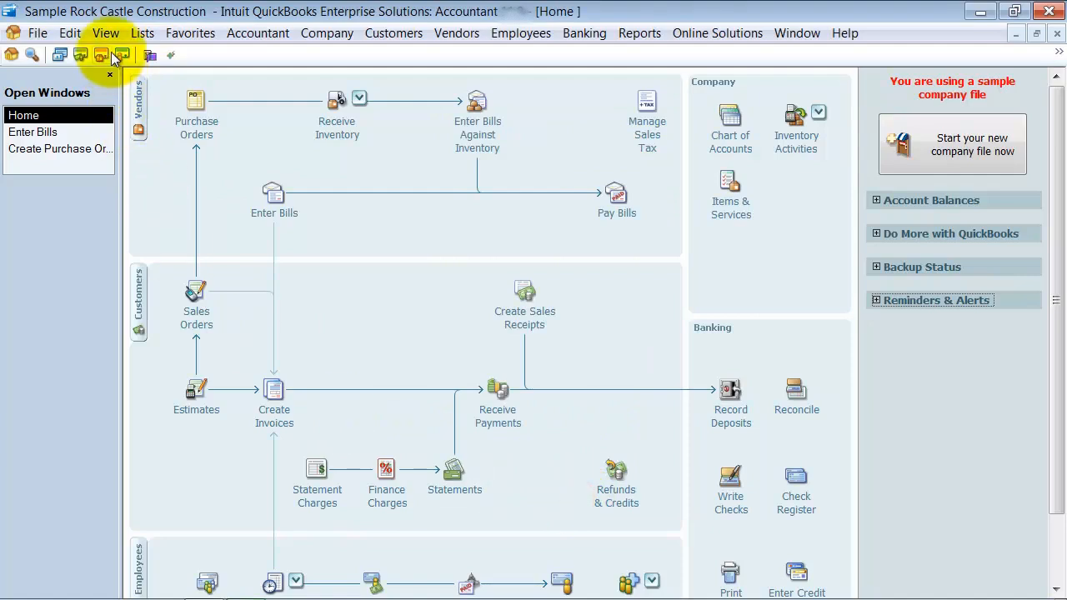
pyautogui.moveTo(80, 53)
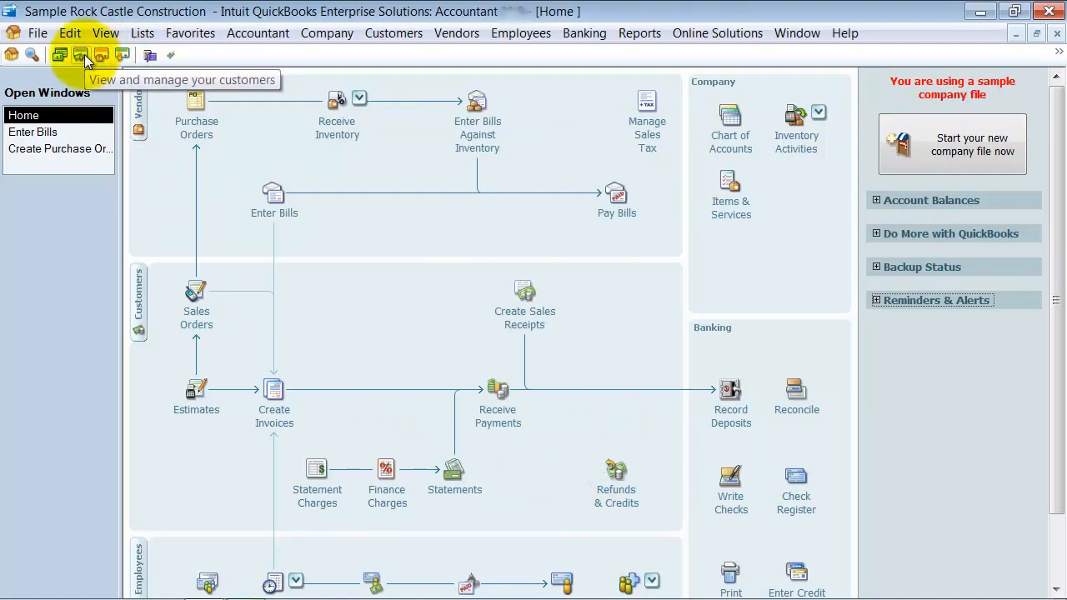
pyautogui.moveTo(35, 53)
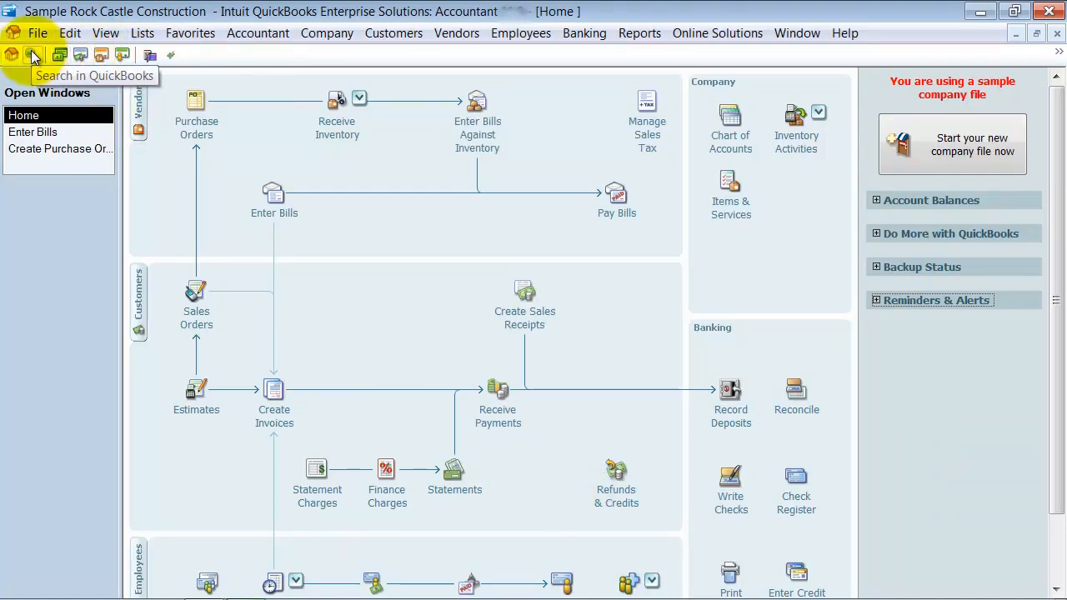
pyautogui.moveTo(123, 55)
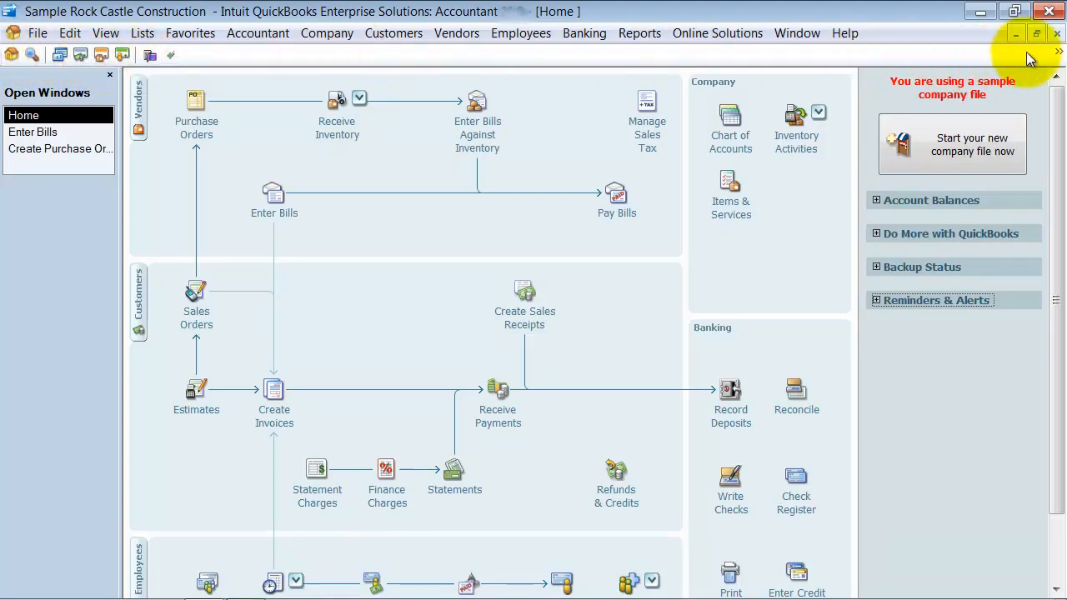
pyautogui.moveTo(441, 70)
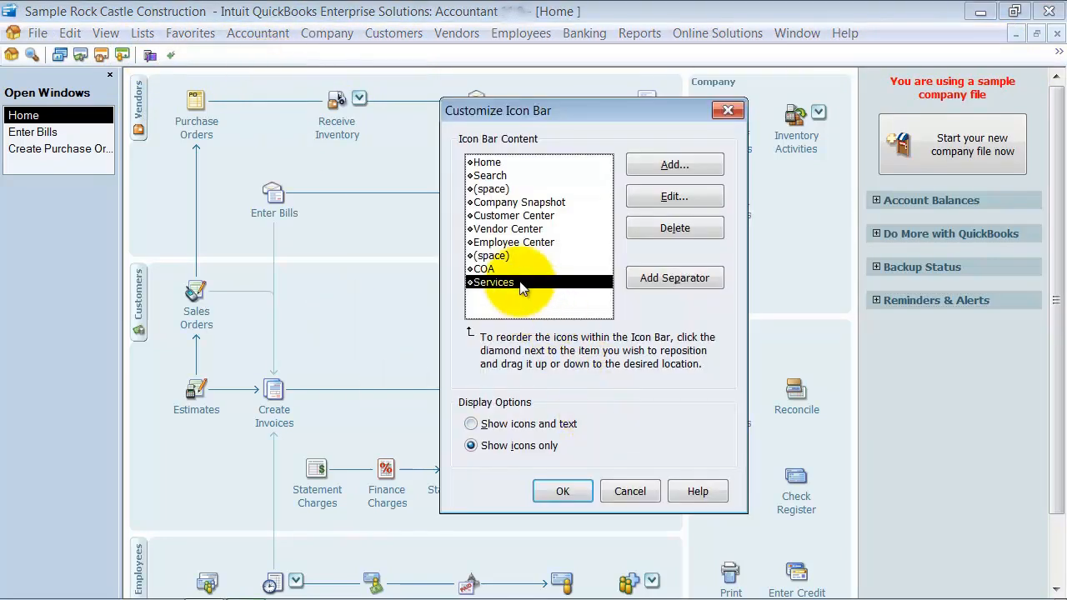
# Step: Delete Services from the icon bar and switch back to Show icons and text
pyautogui.click(673, 227)
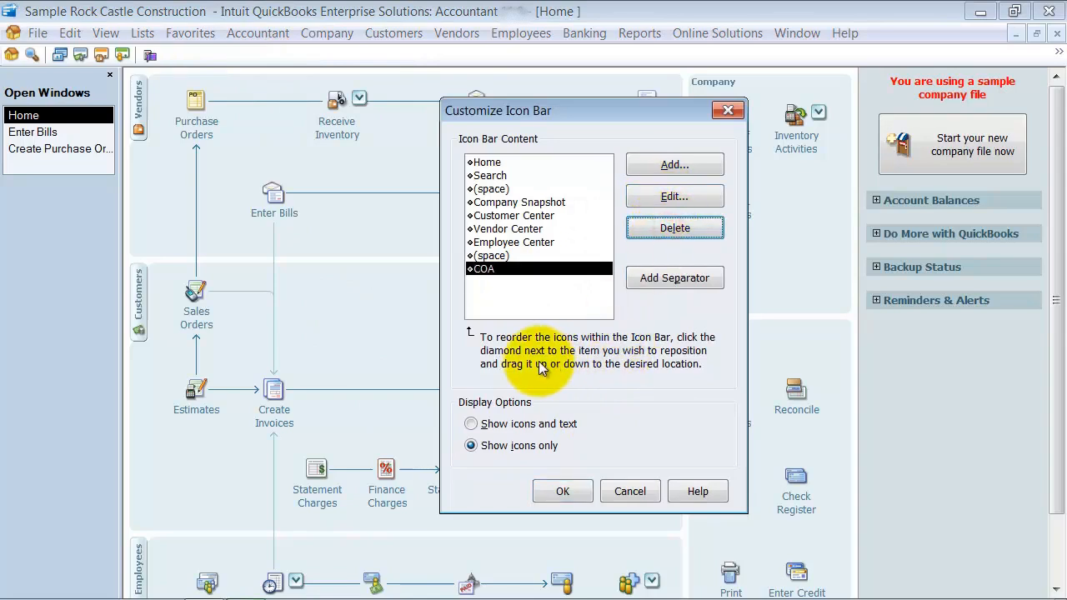
pyautogui.click(470, 423)
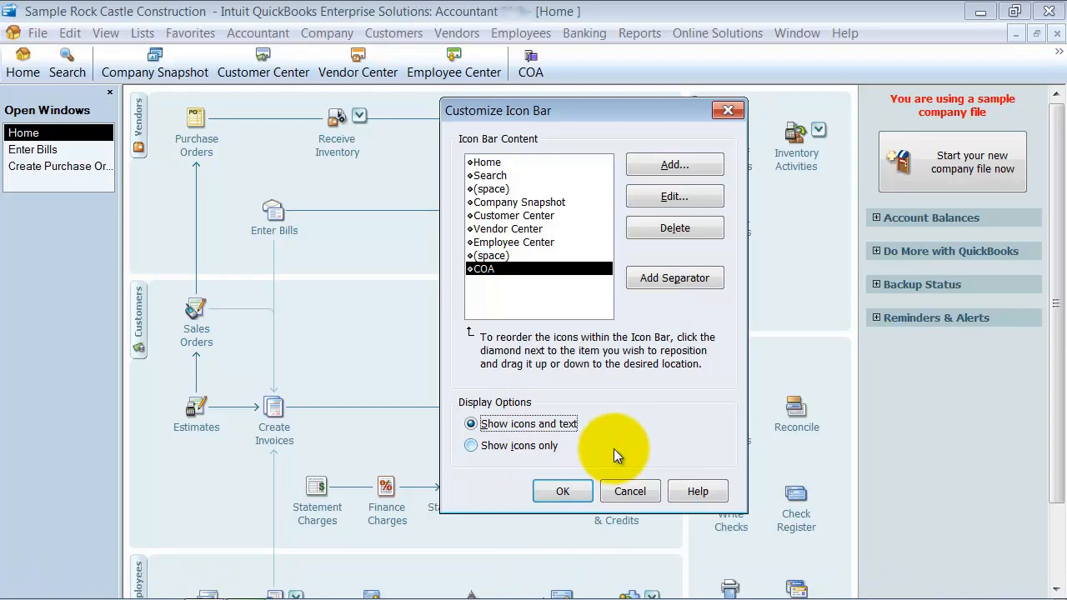
pyautogui.click(561, 490)
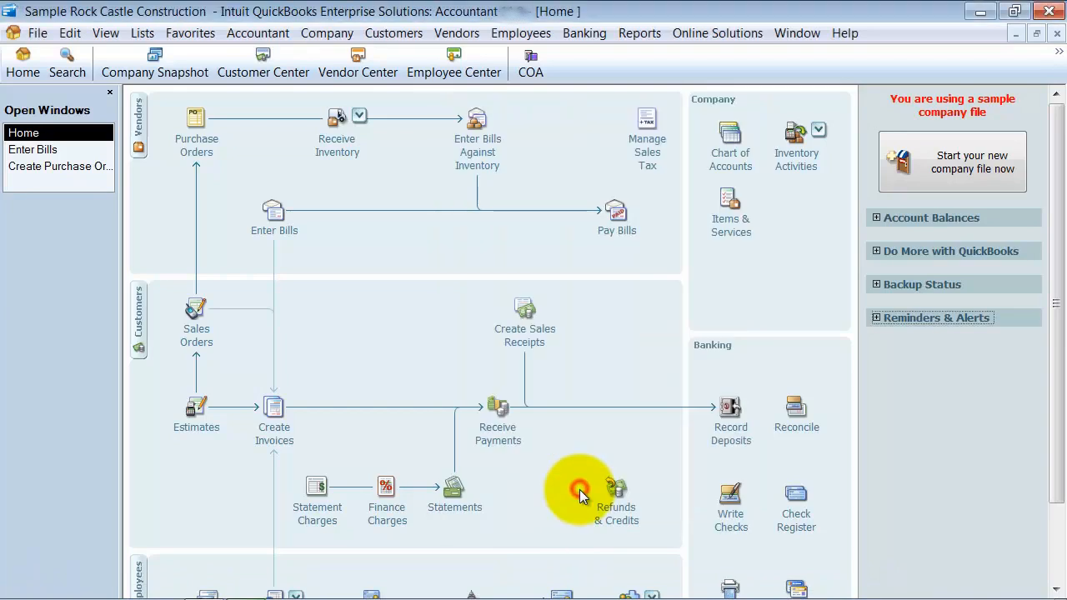
pyautogui.moveTo(334, 477)
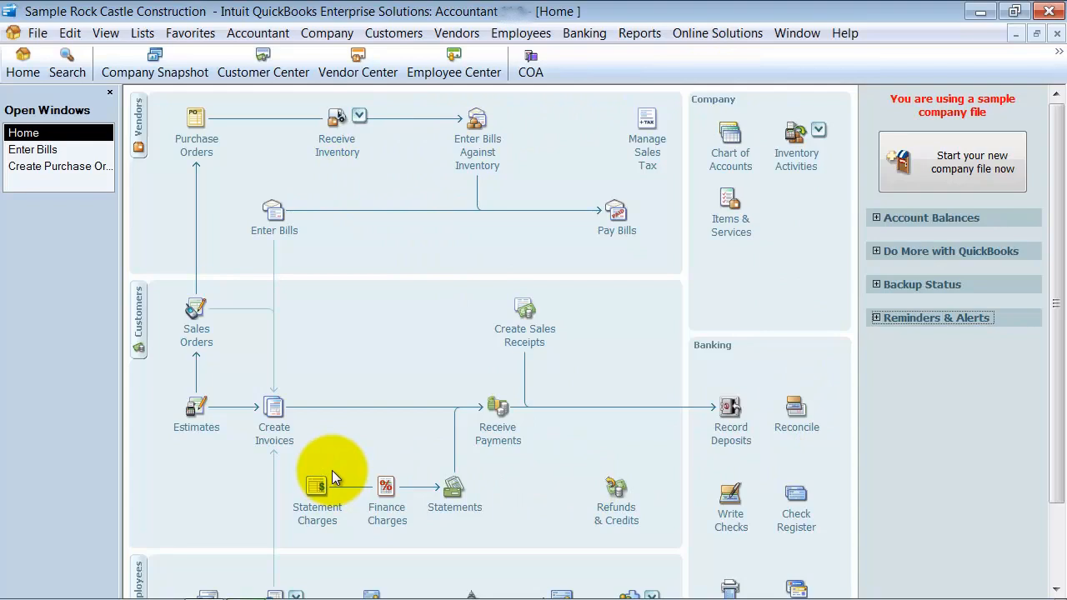
pyautogui.moveTo(335, 477)
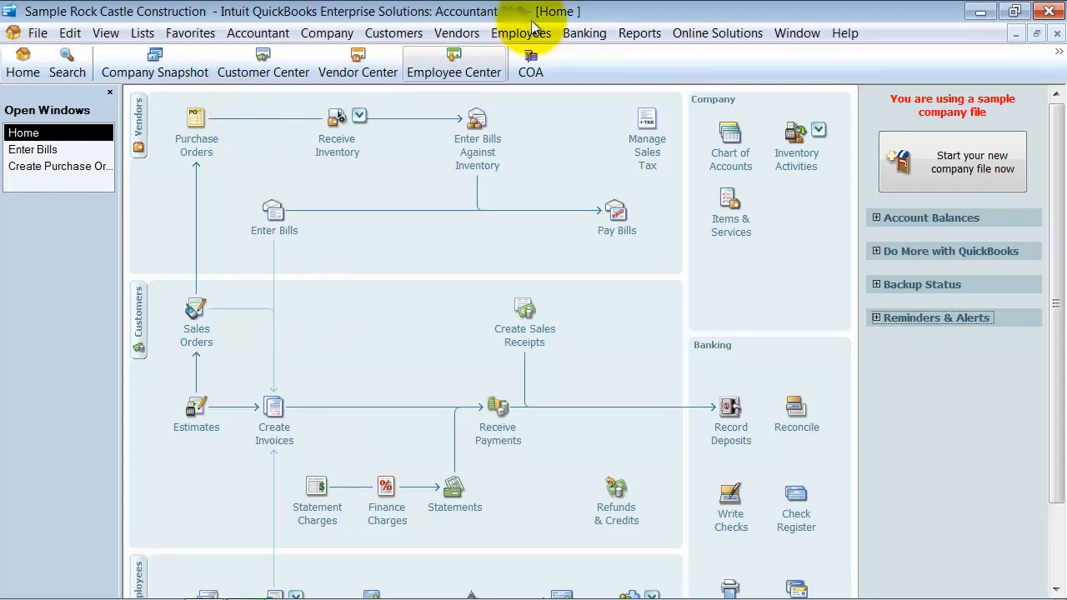
pyautogui.moveTo(460, 450)
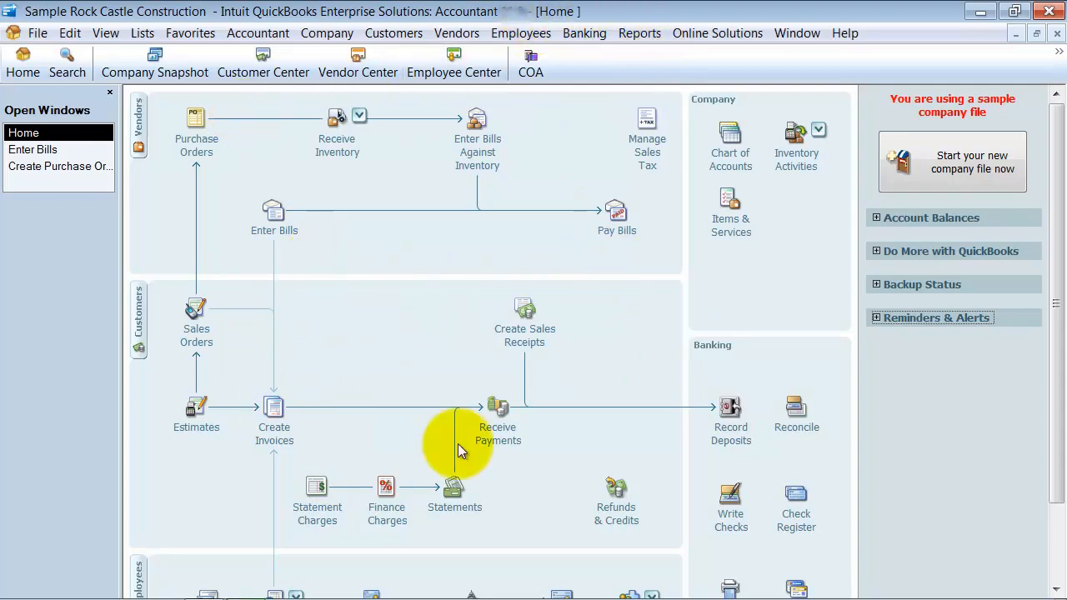
pyautogui.moveTo(534, 186)
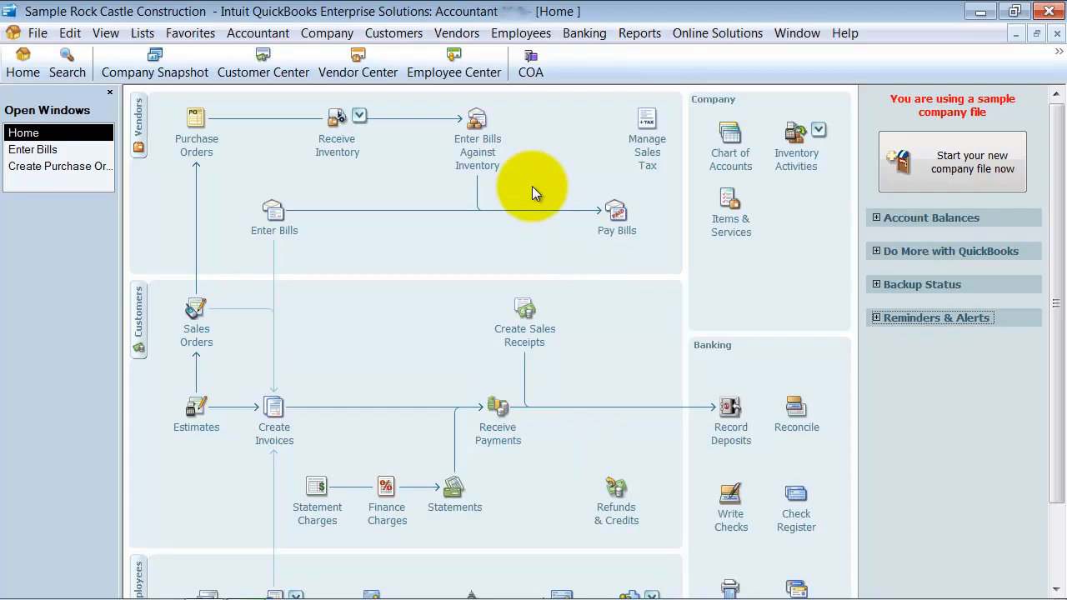
pyautogui.moveTo(623, 45)
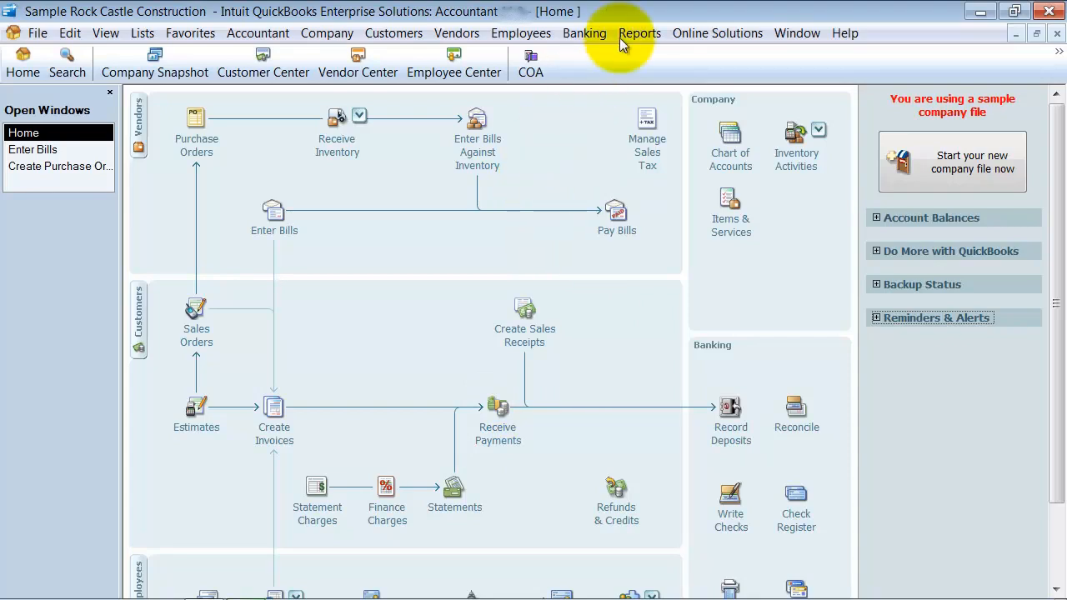
# Step: Run Sales by Customer Summary, trying Today and Yesterday, then This Month-to-date (Dec 1–15, 2015)
pyautogui.click(640, 34)
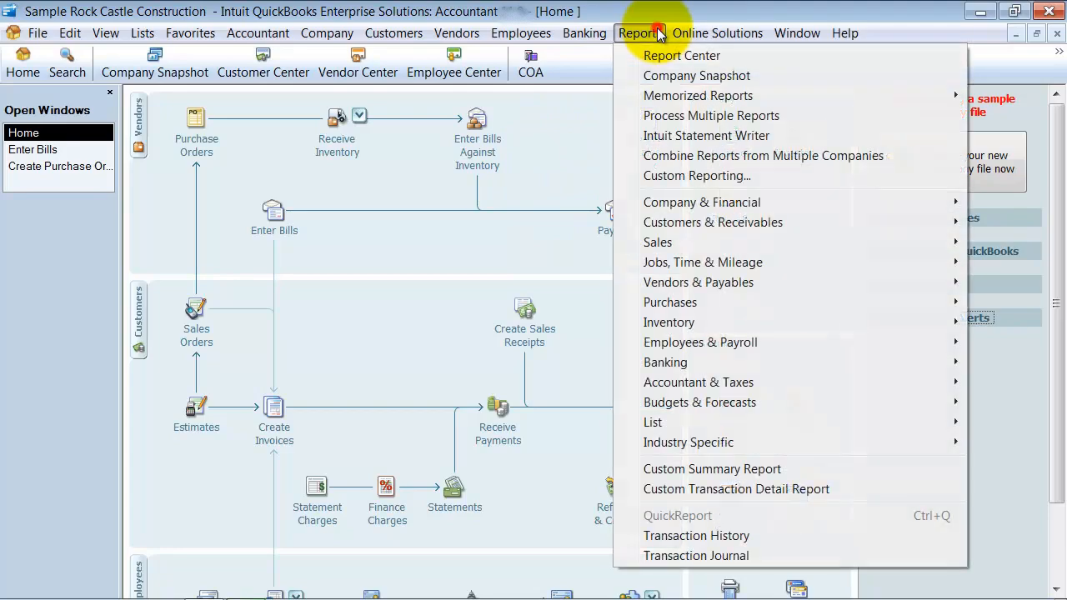
pyautogui.moveTo(657, 241)
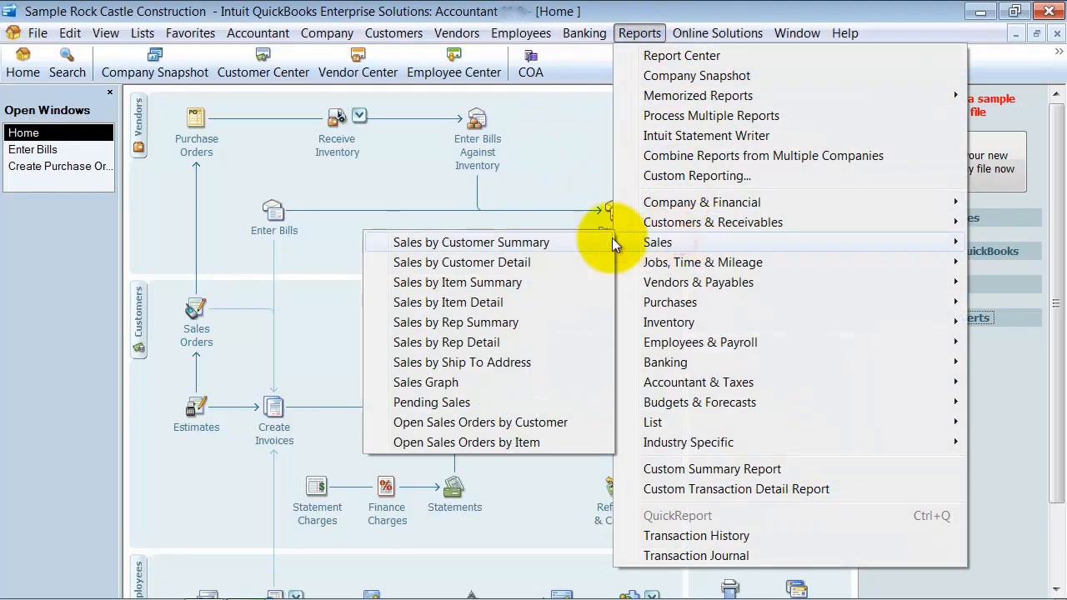
pyautogui.click(470, 242)
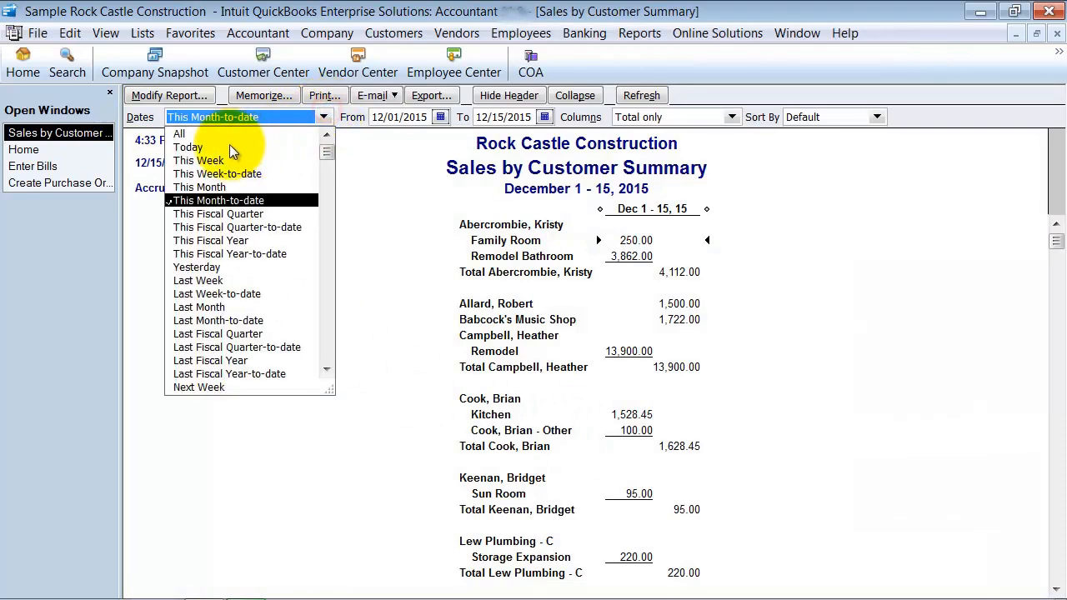
pyautogui.click(186, 147)
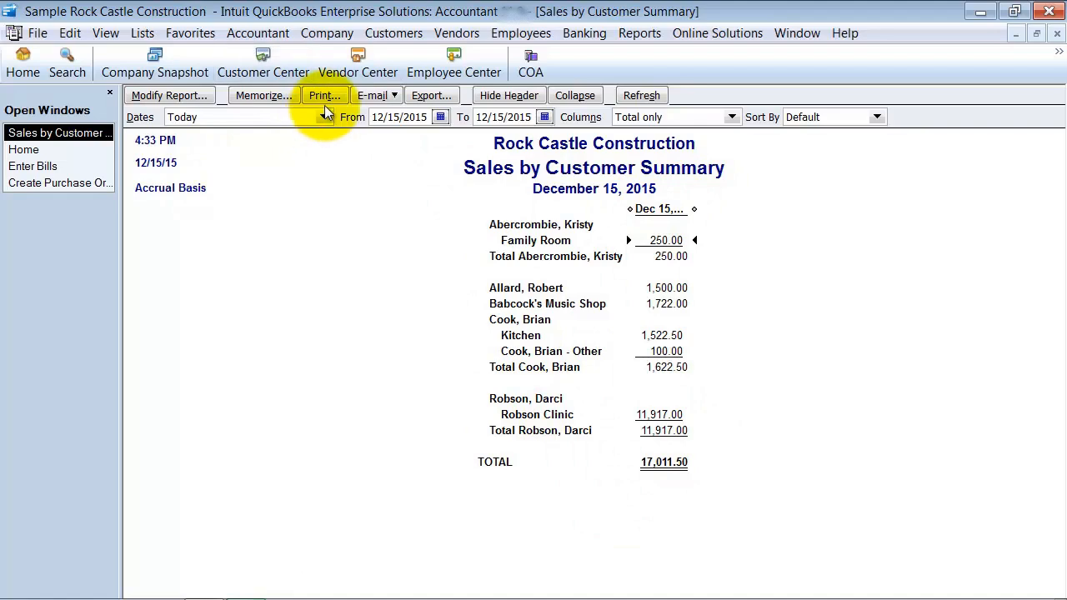
pyautogui.click(246, 116)
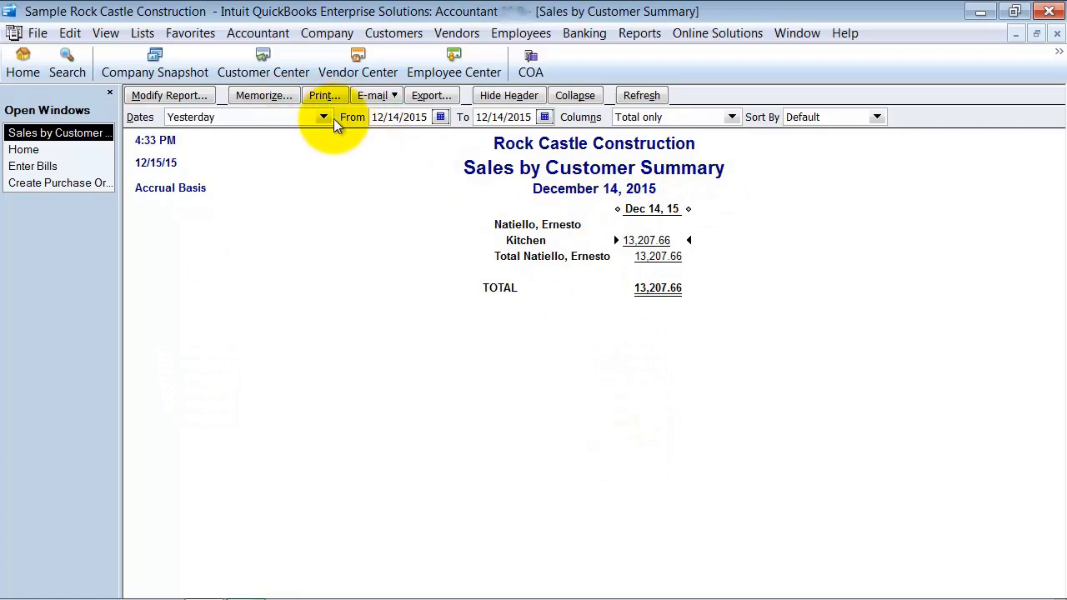
pyautogui.click(324, 117)
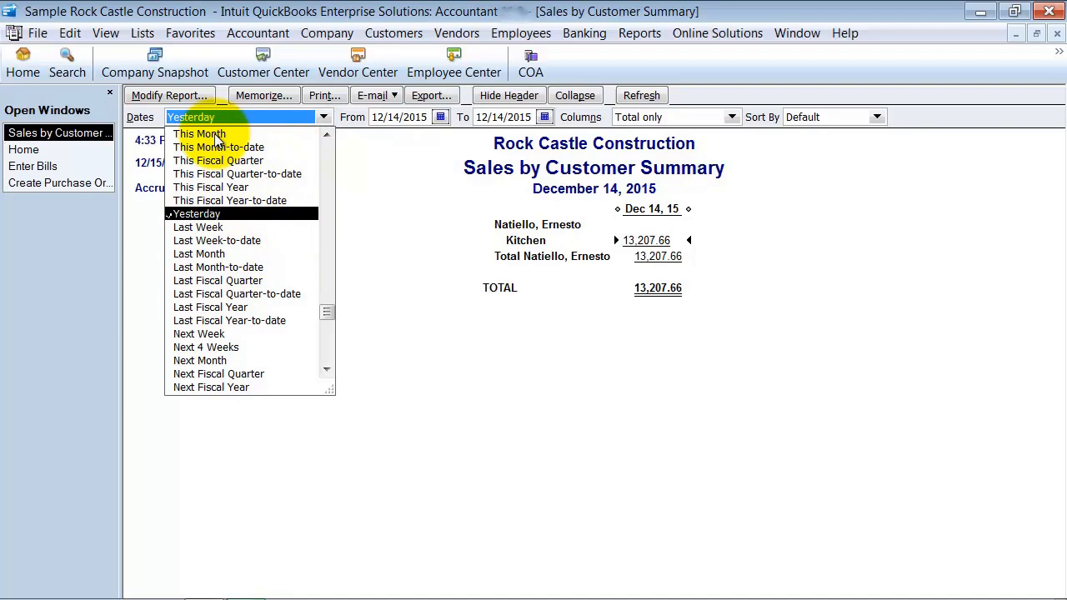
pyautogui.click(218, 146)
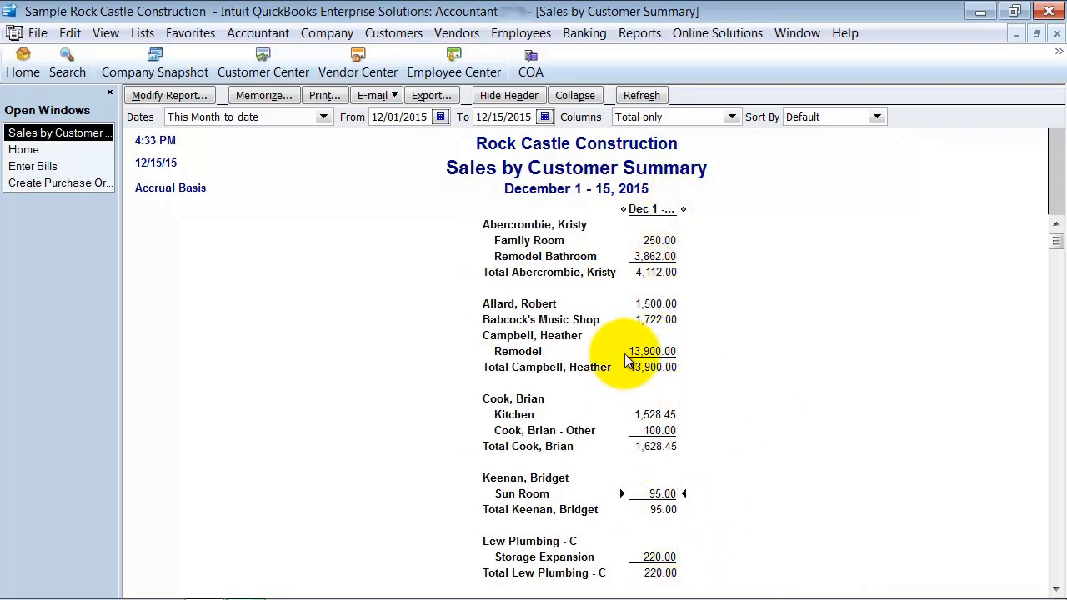
pyautogui.moveTo(618, 400)
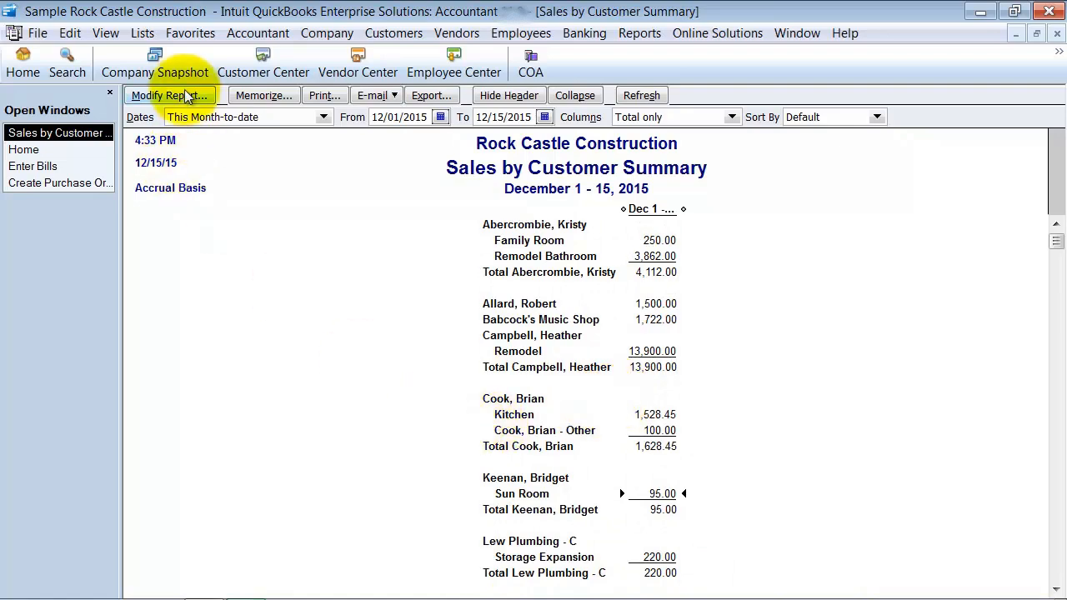
# Step: Modify the report to display columns by Class, showing New Construction, Remodel, Unclassified and Total
pyautogui.click(170, 95)
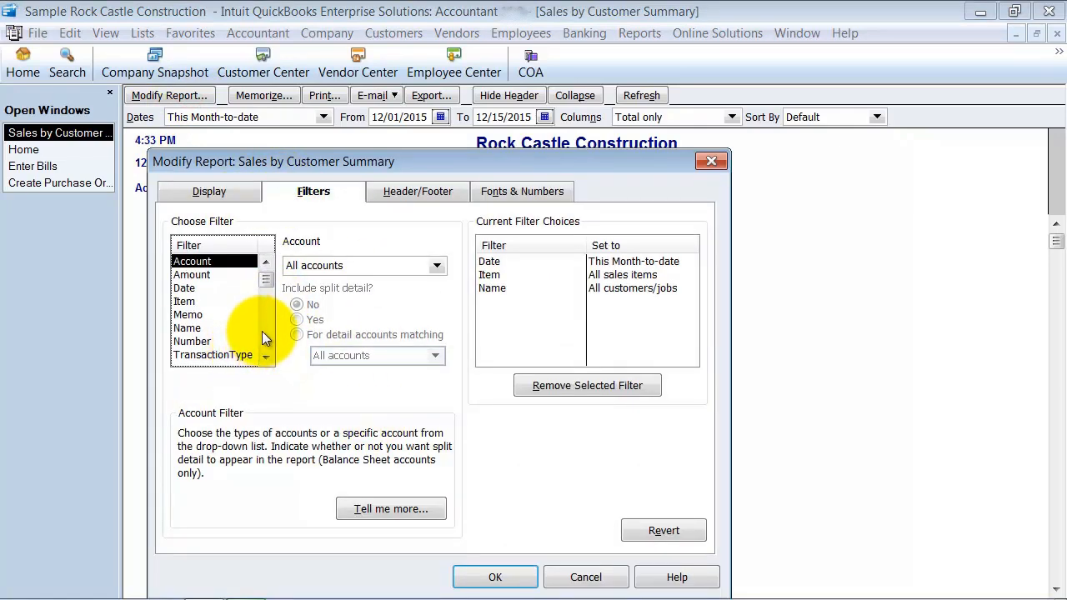
pyautogui.click(186, 286)
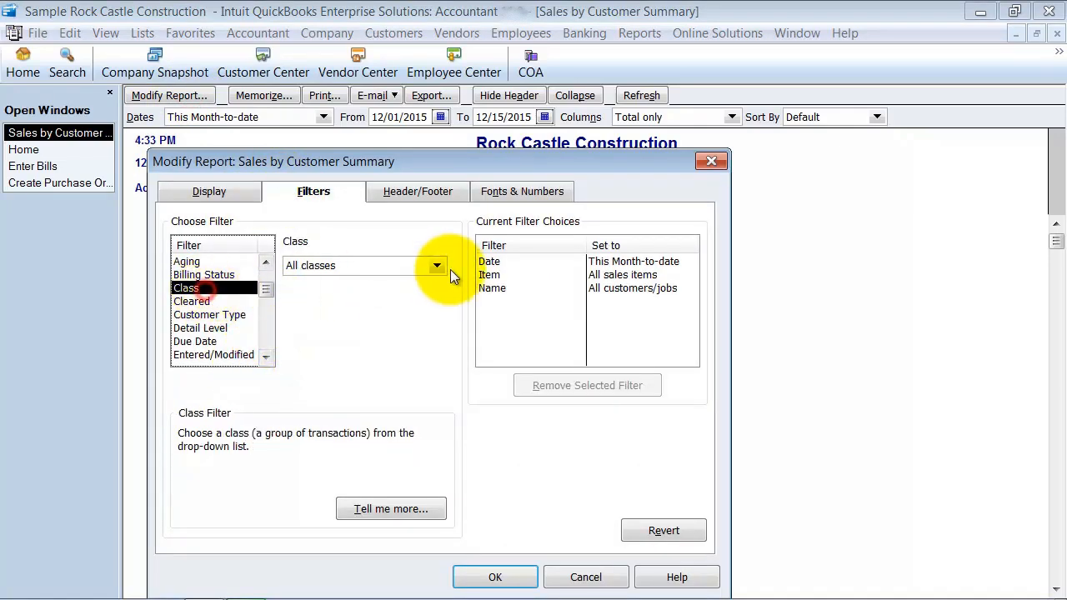
pyautogui.click(208, 190)
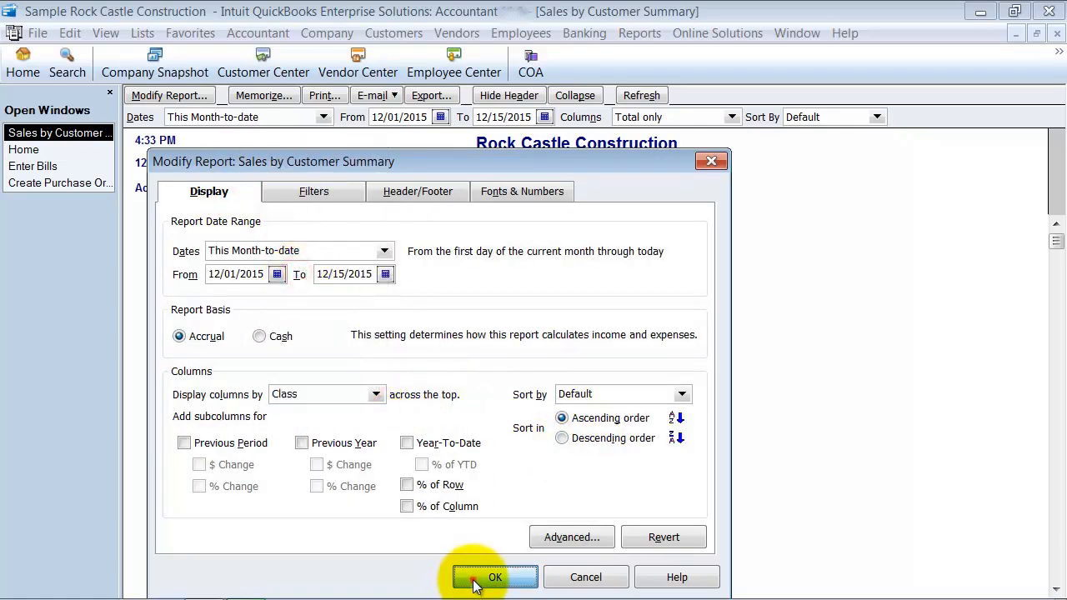
pyautogui.click(495, 576)
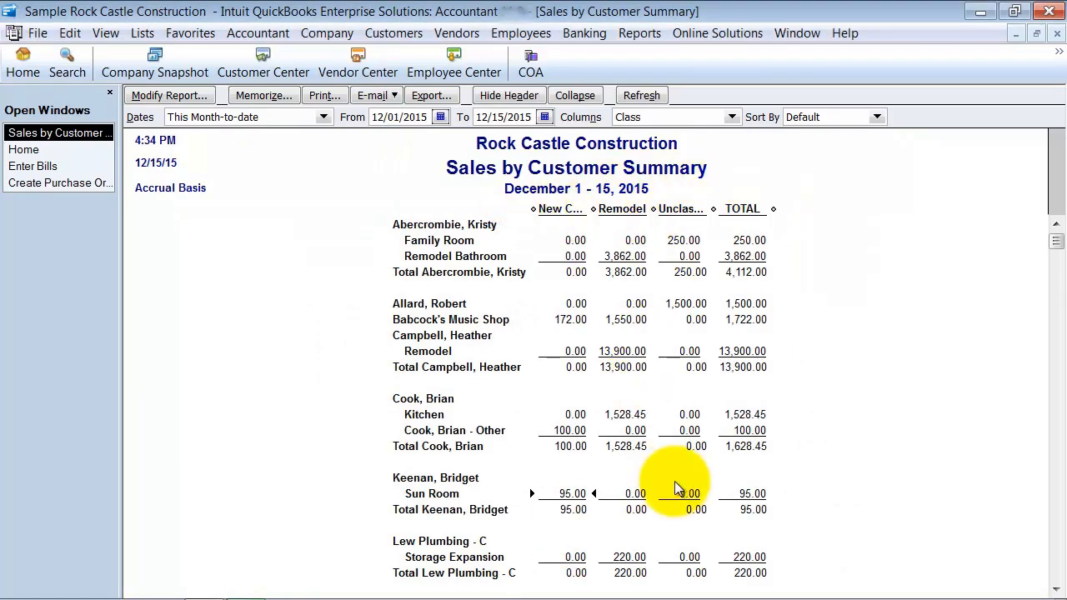
pyautogui.scroll(-3)
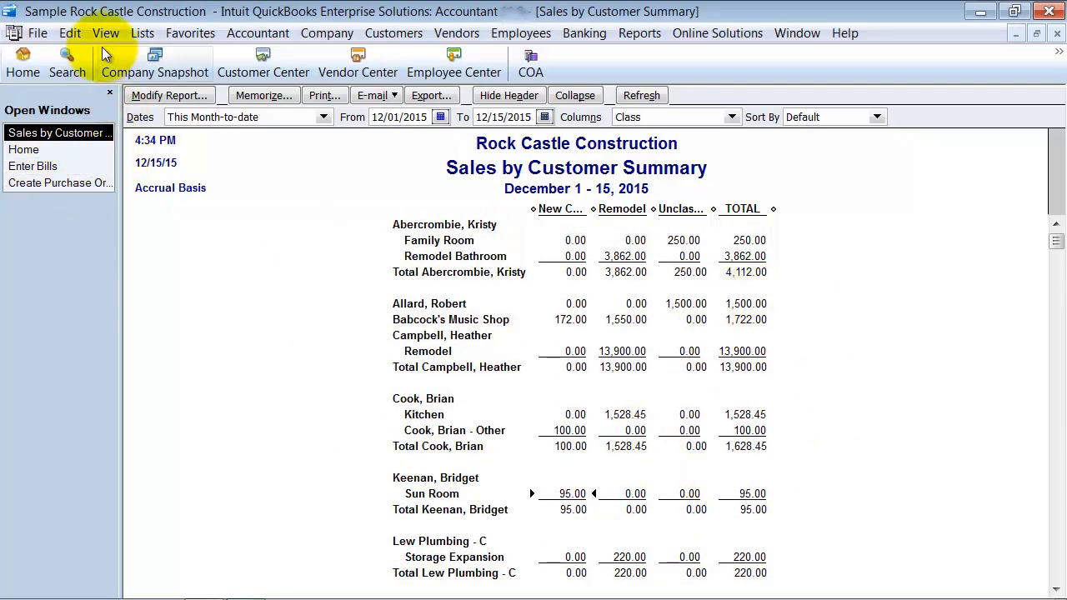
# Step: Add the Sales by Customer Summary report to the icon bar labelled Daily Report
pyautogui.click(105, 33)
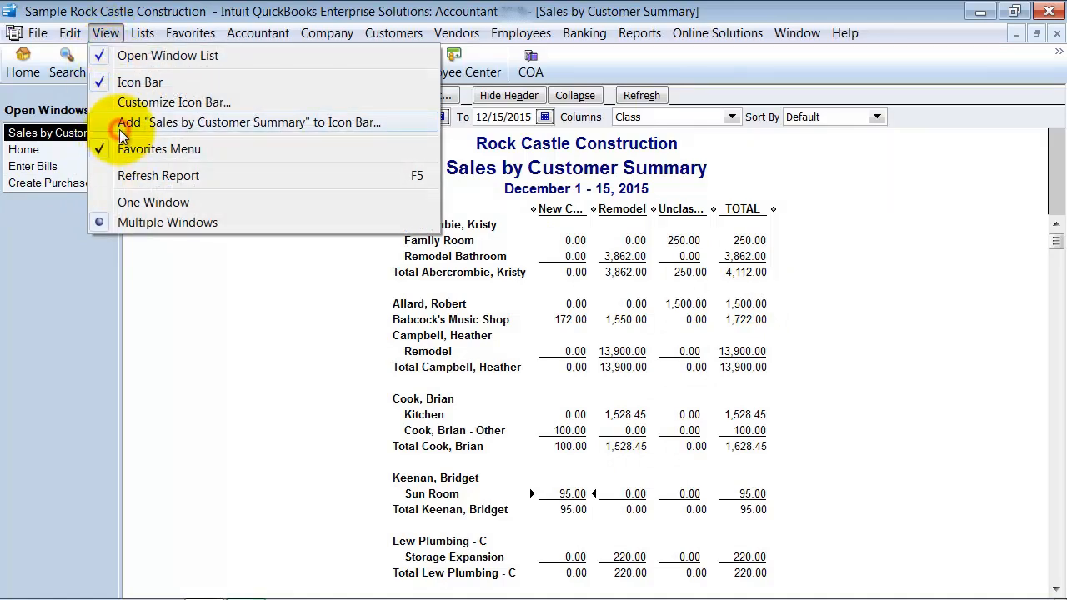
pyautogui.click(250, 123)
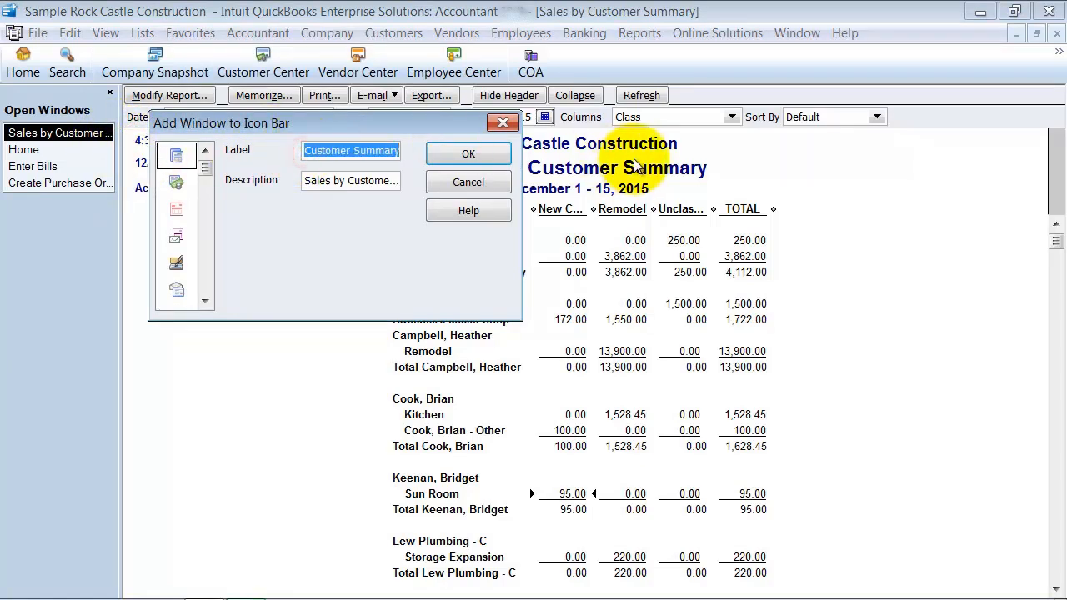
pyautogui.write('SDai')
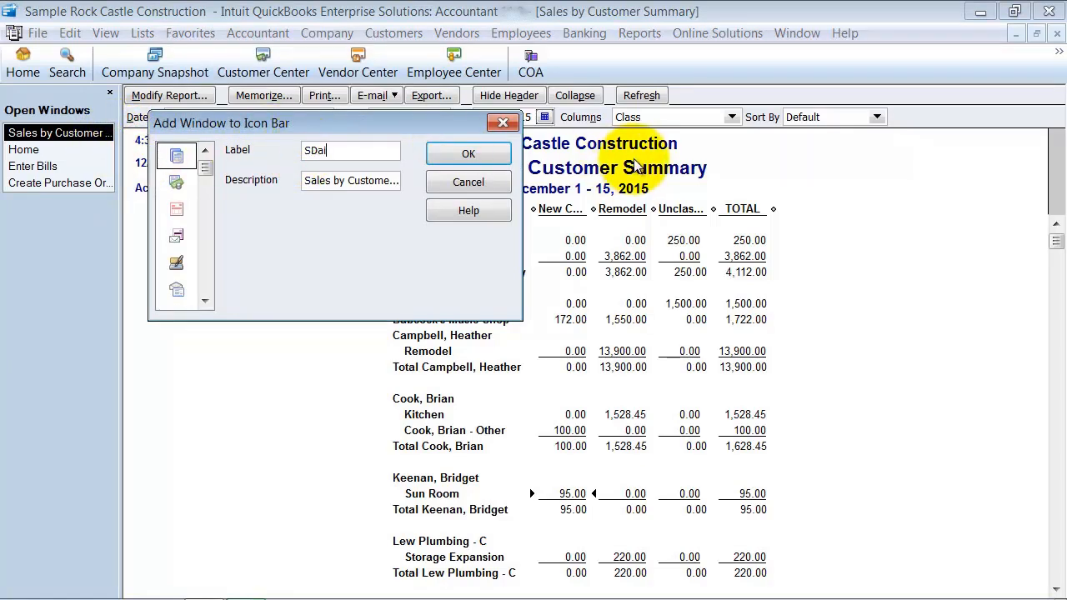
pyautogui.write('Daily Report')
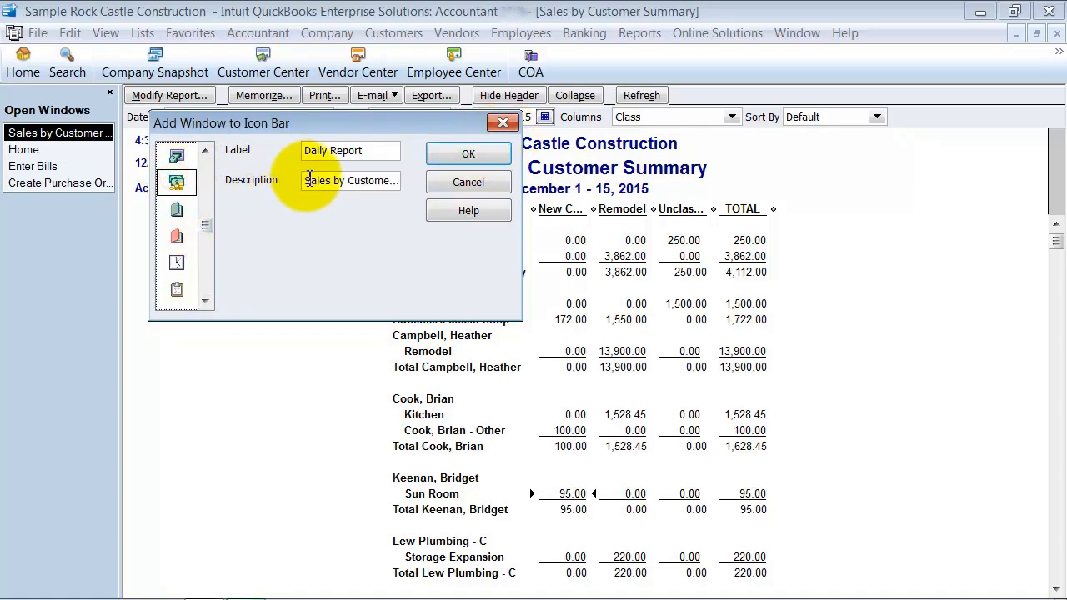
pyautogui.click(467, 153)
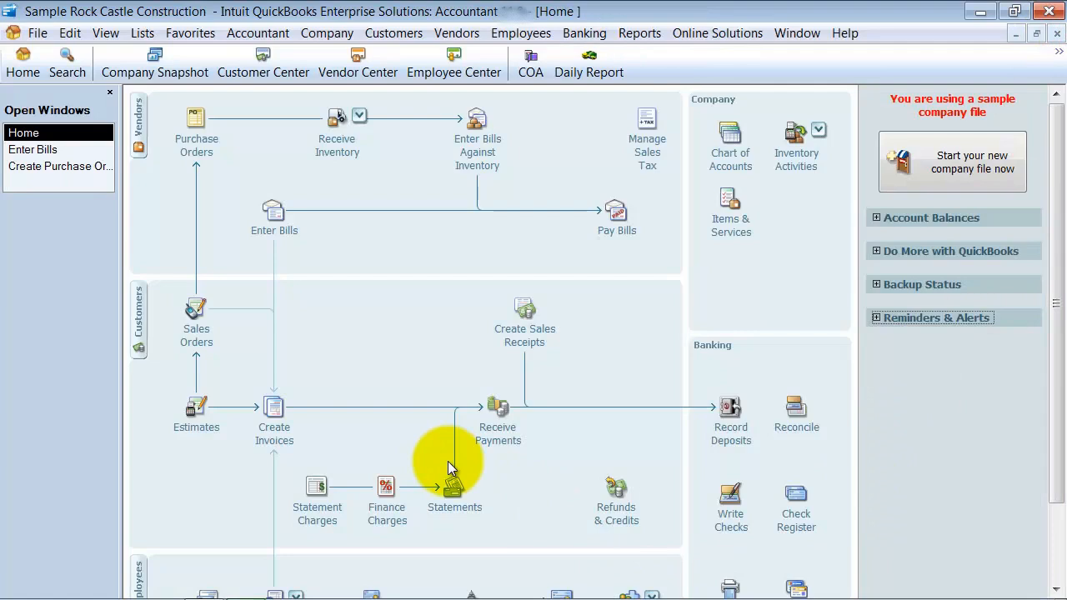
pyautogui.moveTo(267, 148)
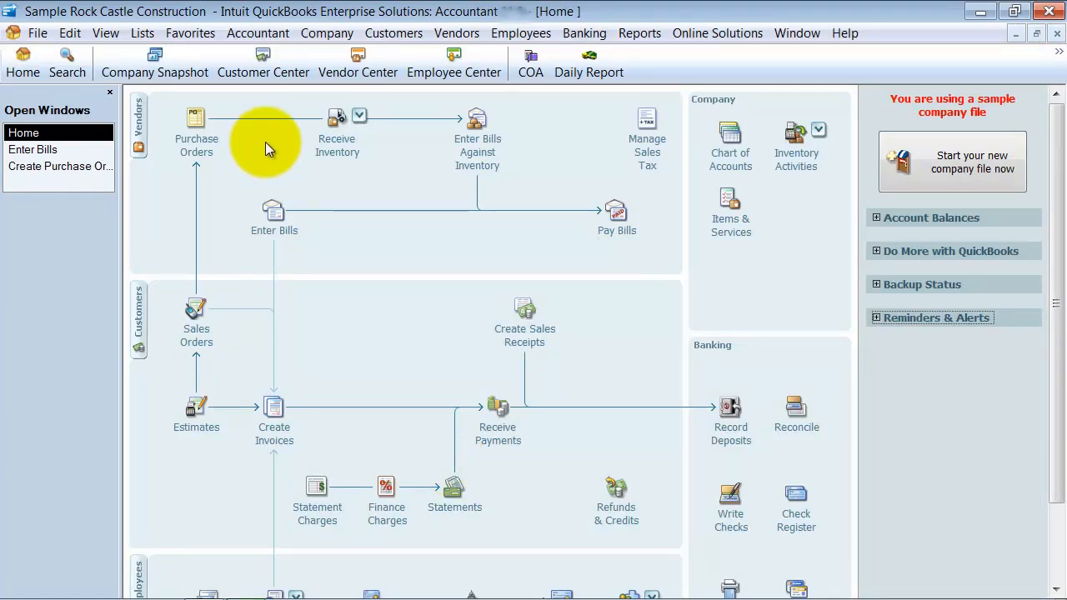
pyautogui.moveTo(477, 133)
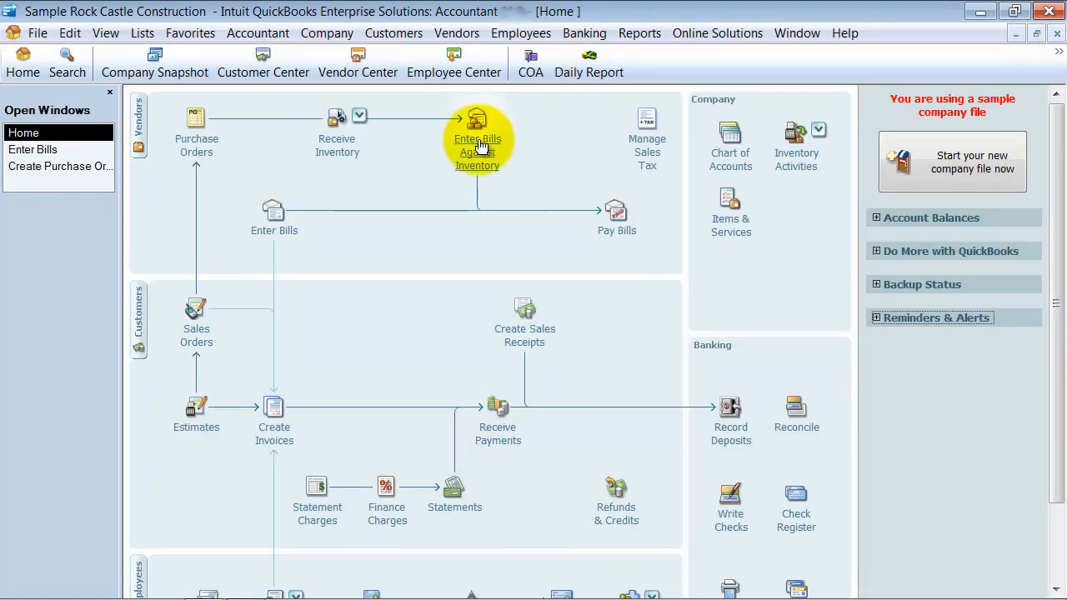